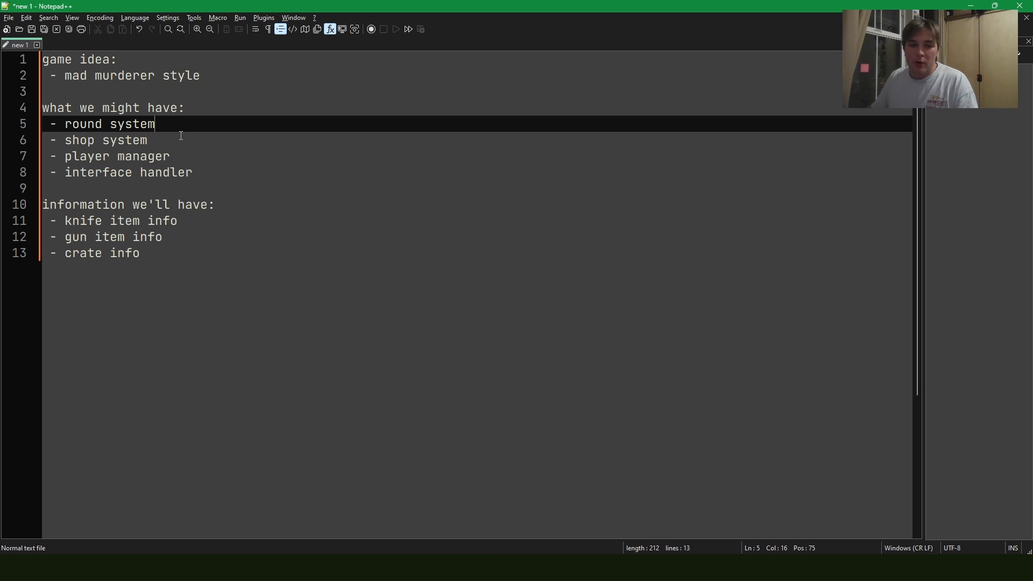
# Review the plan document, highlighting the round system and crate info entries.
pyautogui.doubleClick(131, 125)
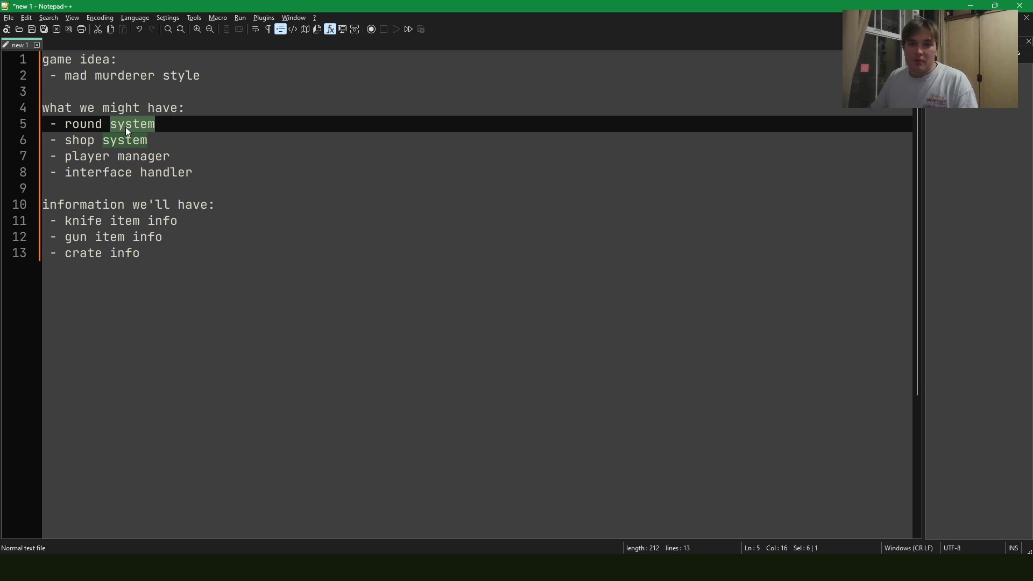
pyautogui.doubleClick(143, 156)
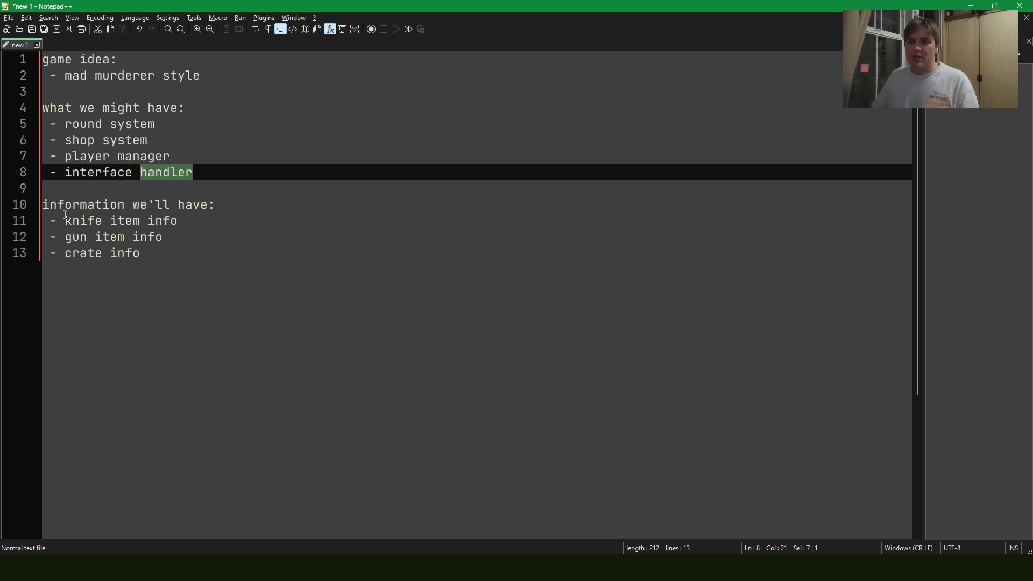
pyautogui.click(164, 237)
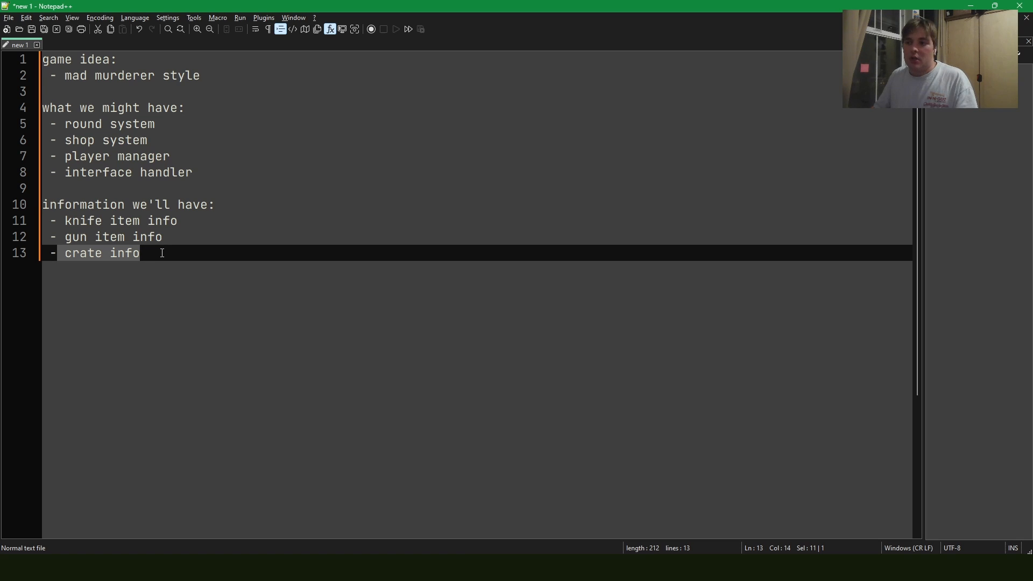
pyautogui.click(194, 172)
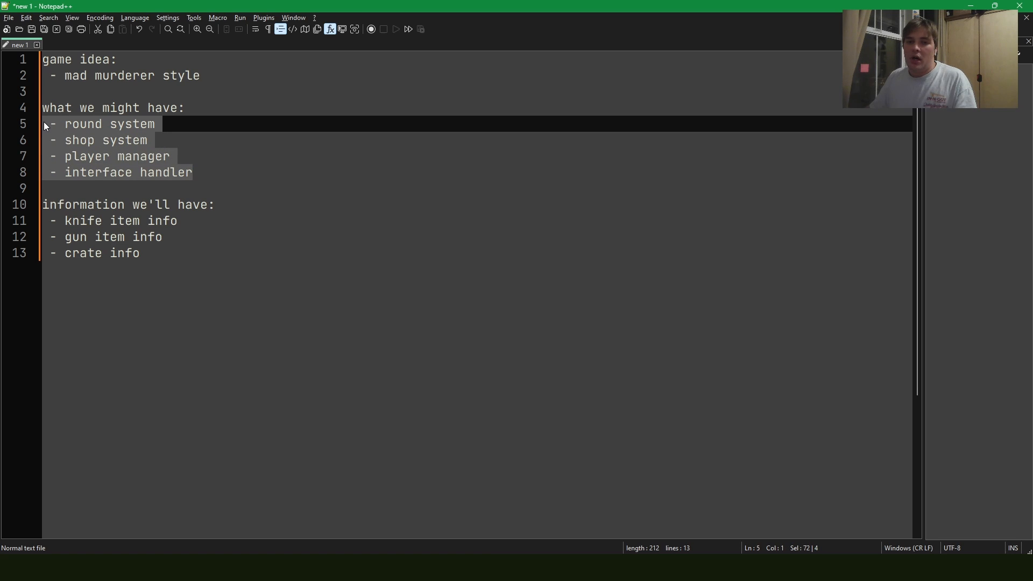
pyautogui.moveTo(56, 127)
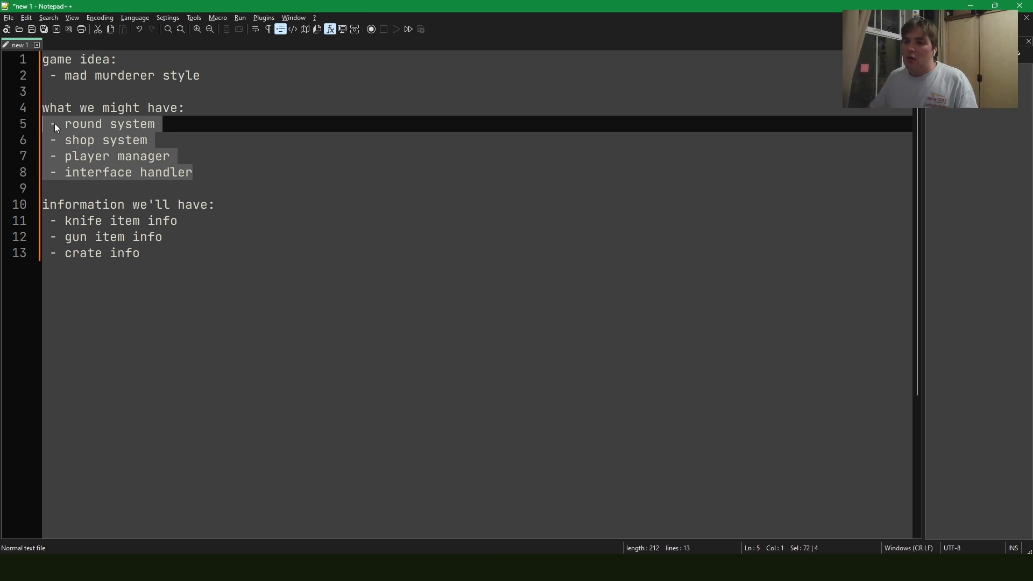
pyautogui.moveTo(98, 147)
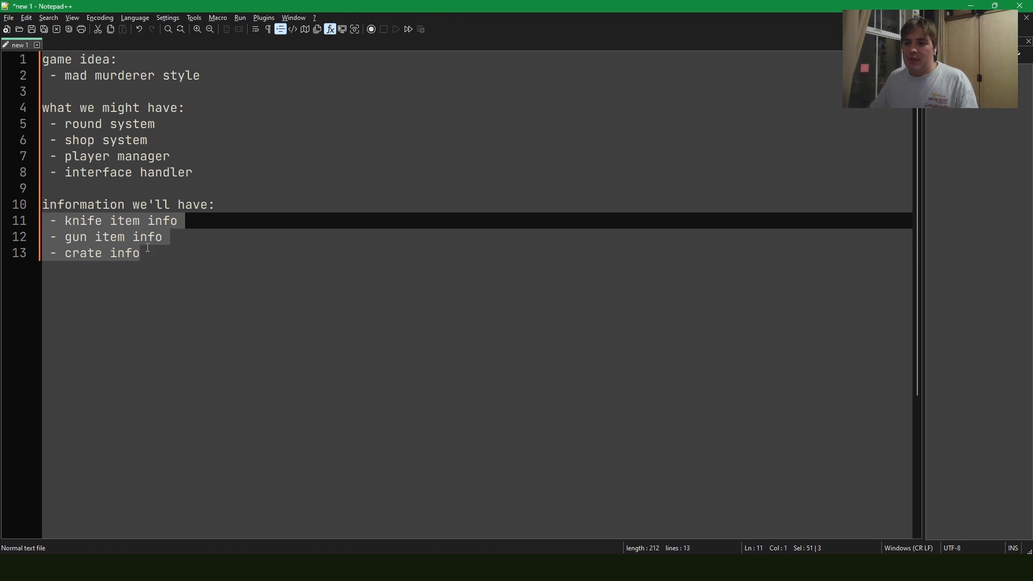
pyautogui.click(151, 252)
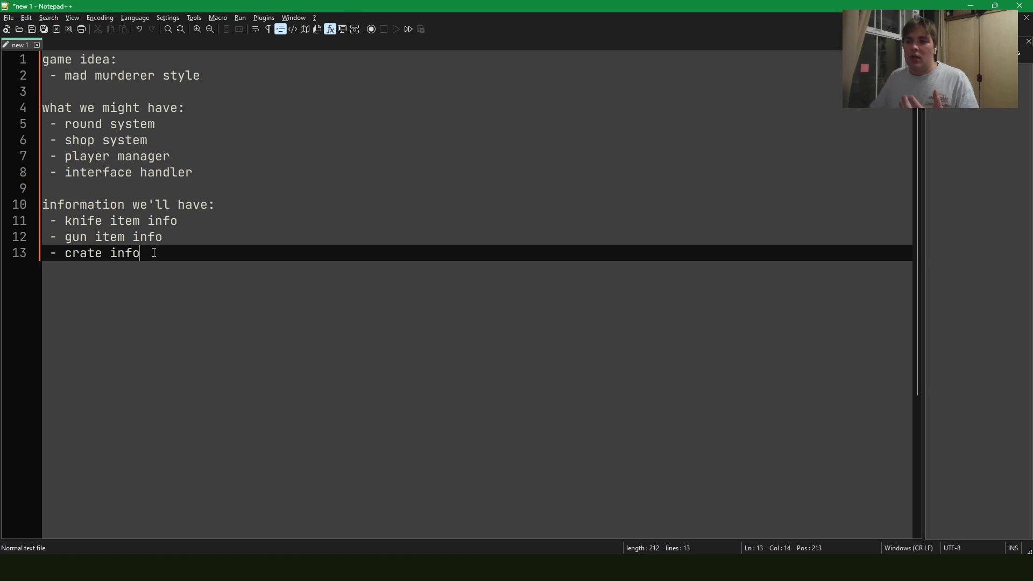
pyautogui.moveTo(139, 253); pyautogui.dragTo(42, 220)
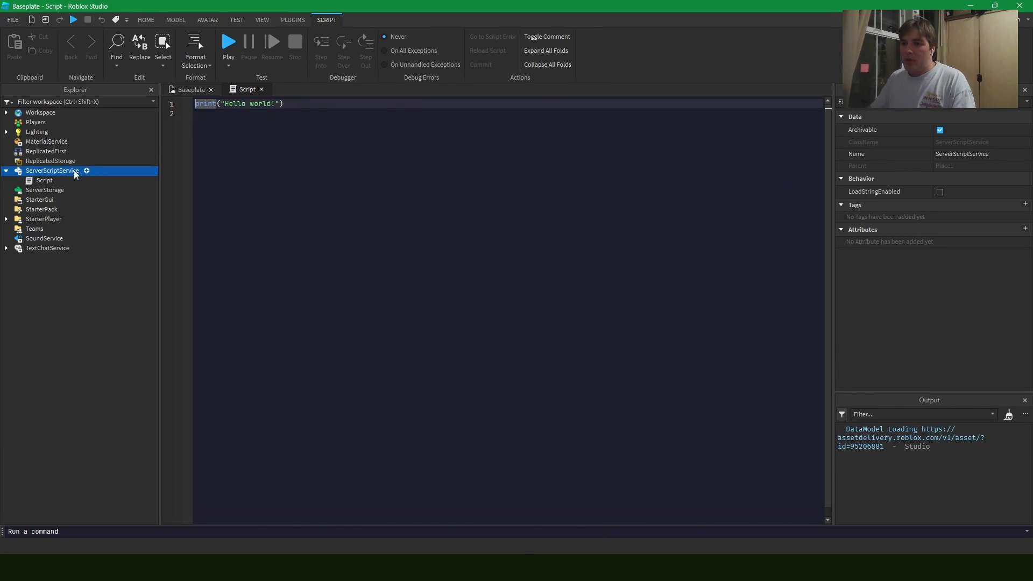
# Rename the default Script to ServerLoader and add a PlayerHandler module under it.
pyautogui.click(187, 89)
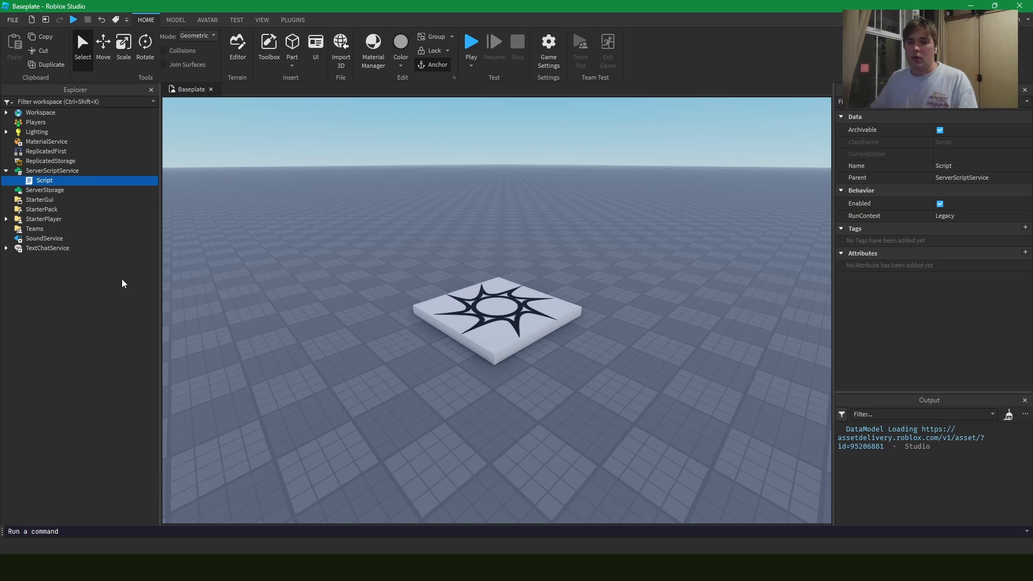
pyautogui.doubleClick(45, 181)
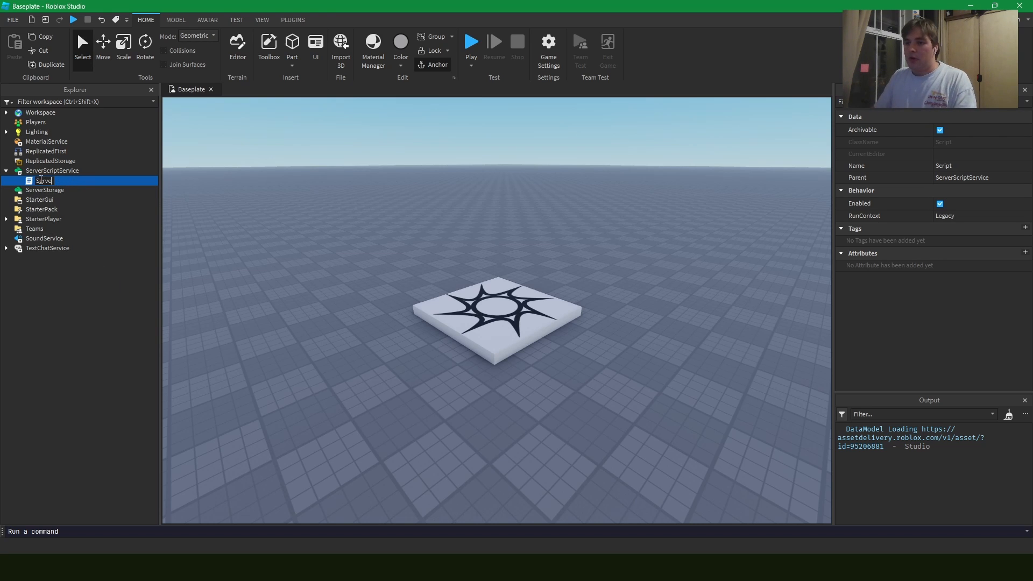
pyautogui.write('ServerLoader')
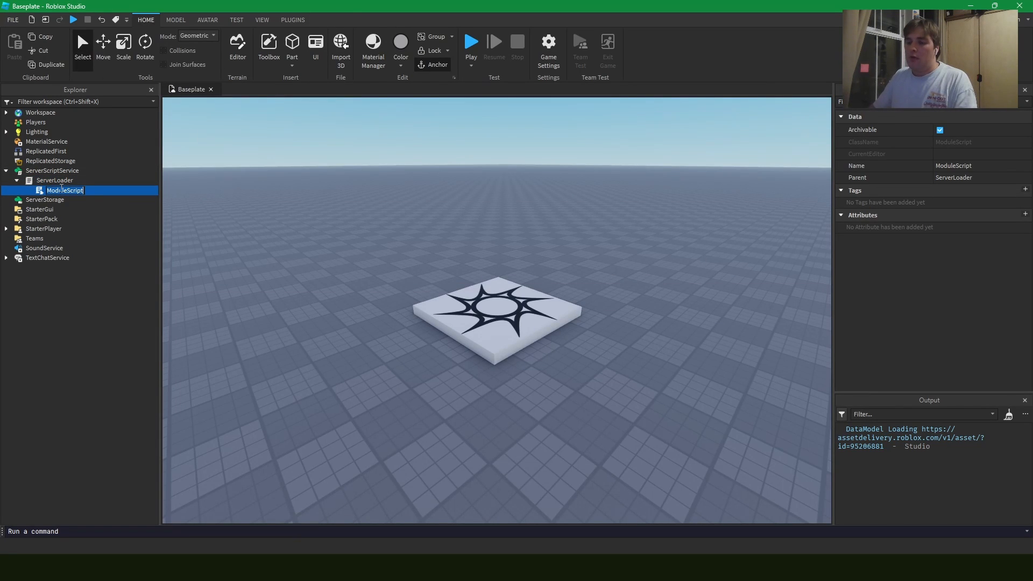
pyautogui.write('Play')
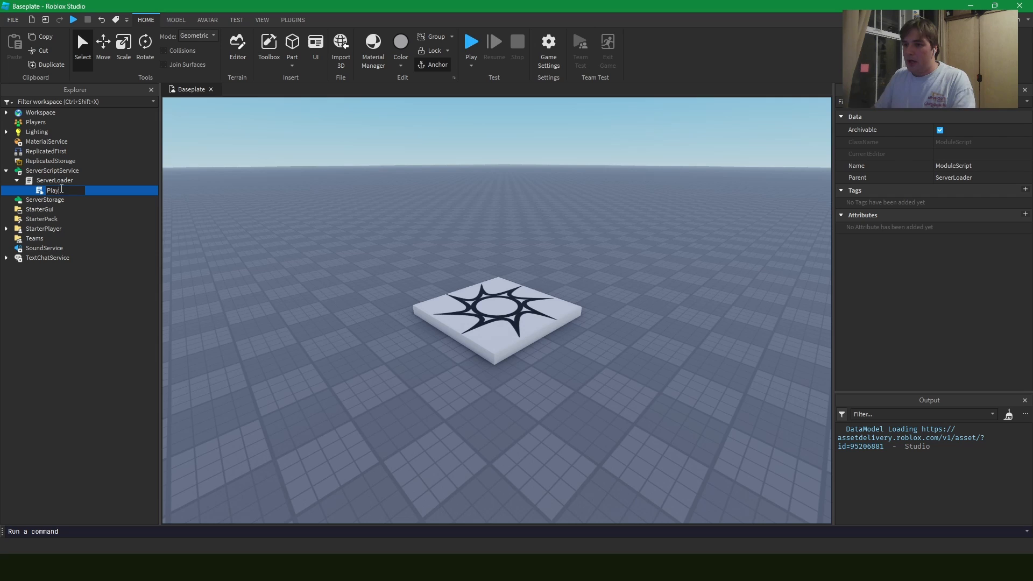
pyautogui.write('PlayerHandler')
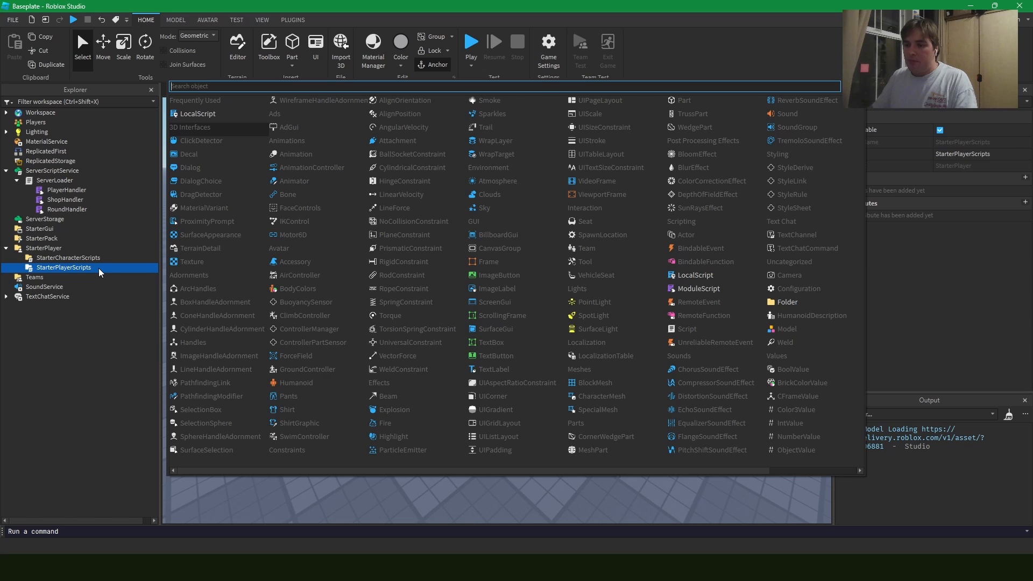
# Add a ClientLoader local script to StarterPlayerScripts with an Interface module inside.
pyautogui.click(196, 114)
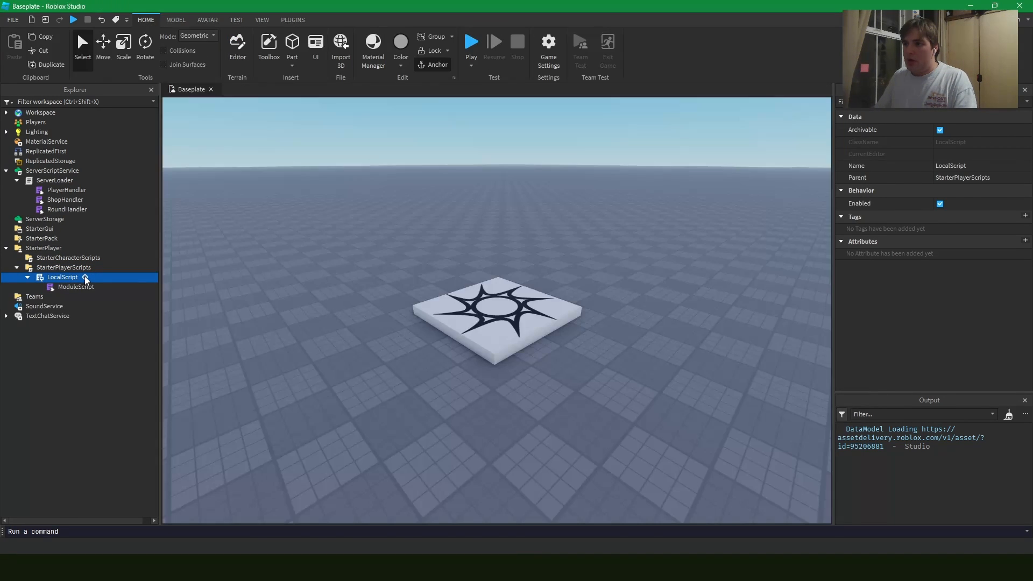
pyautogui.write('ClientLoader')
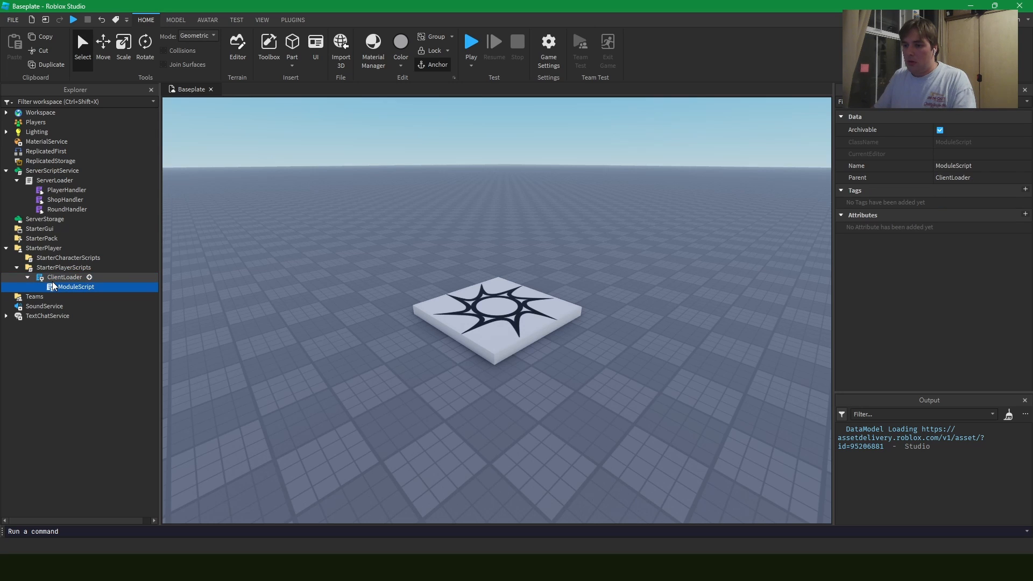
pyautogui.doubleClick(75, 286)
pyautogui.write('Interface')
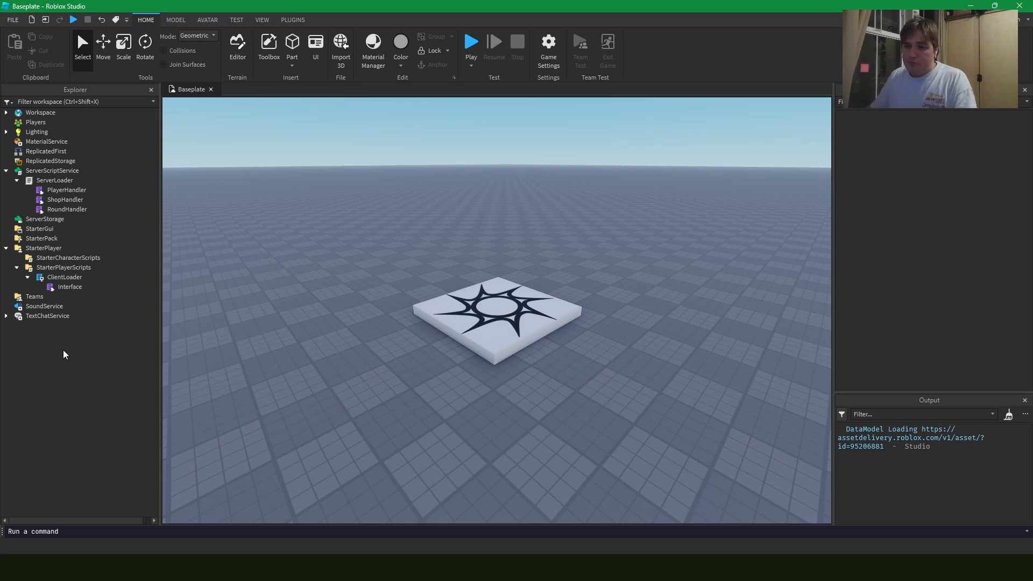
pyautogui.moveTo(77, 349)
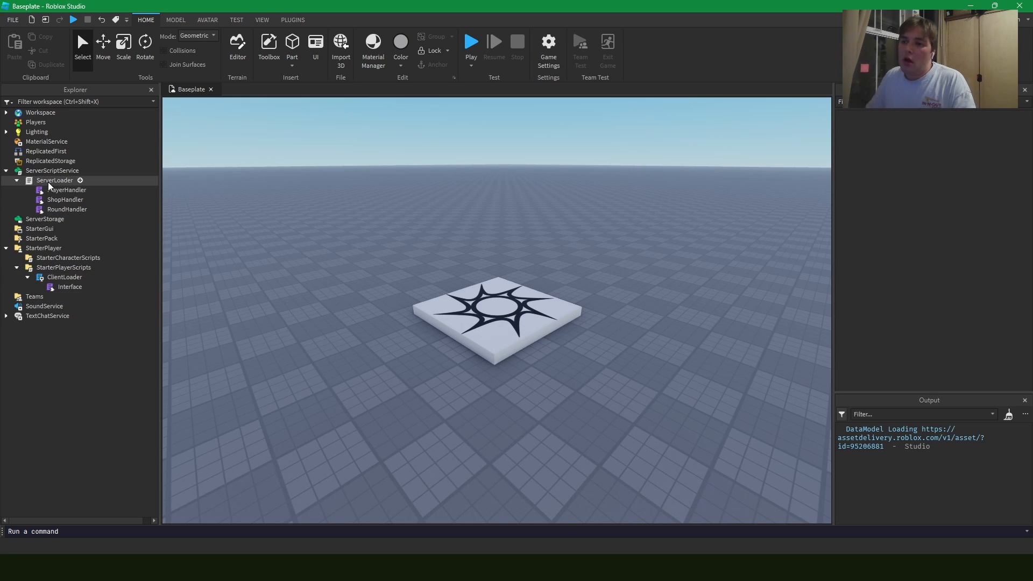
pyautogui.click(66, 190)
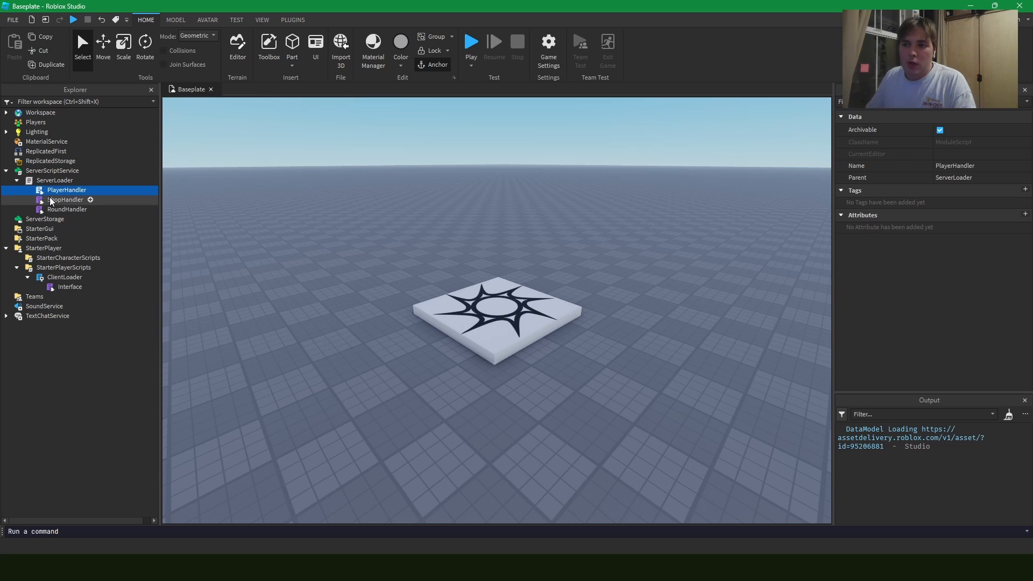
pyautogui.click(67, 208)
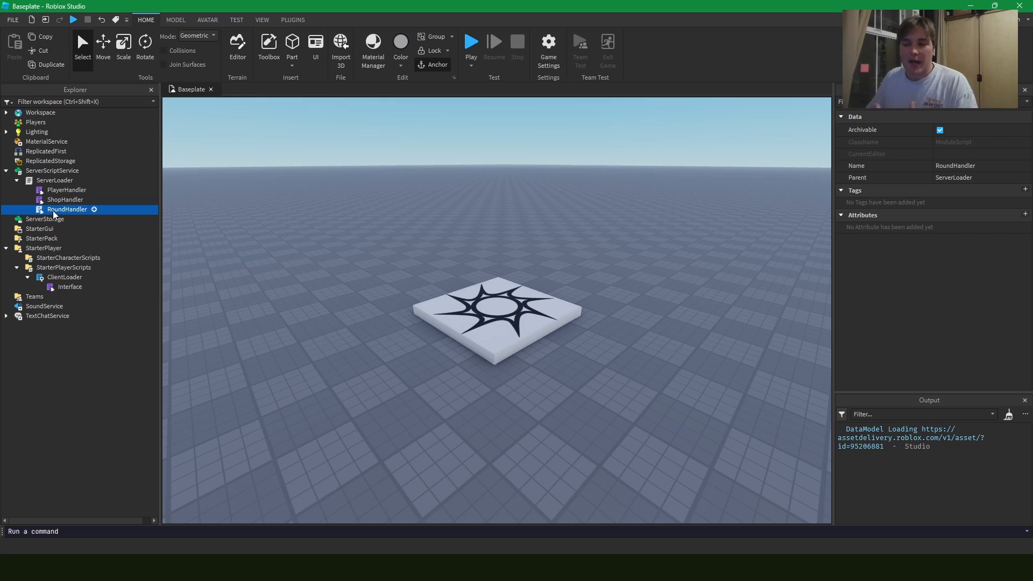
pyautogui.click(65, 278)
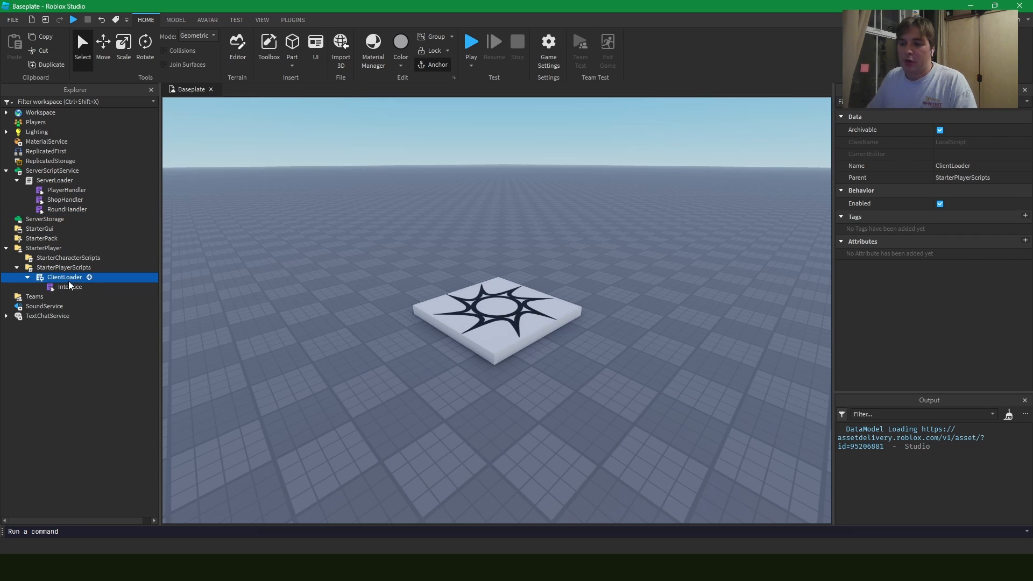
pyautogui.click(69, 286)
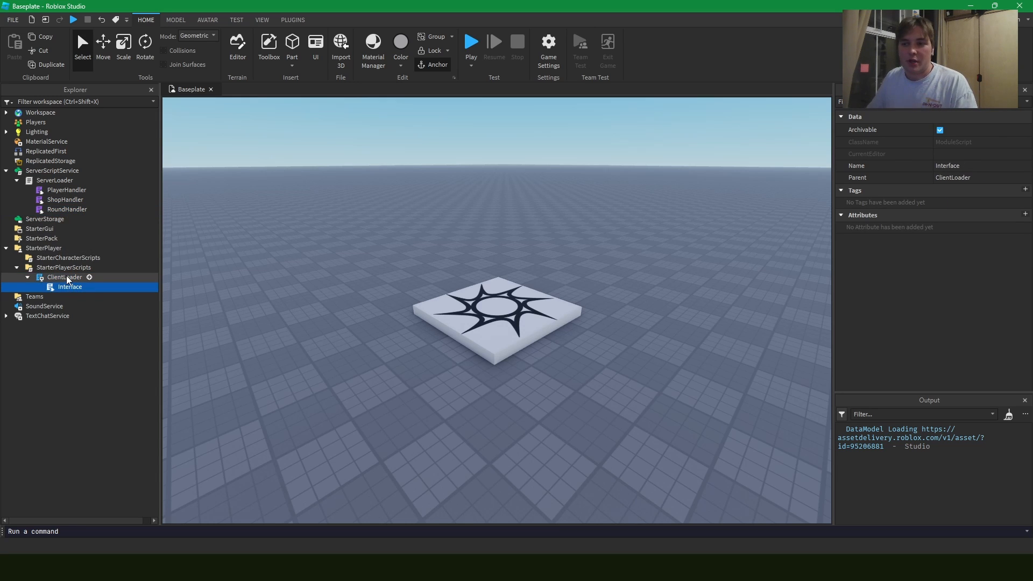
pyautogui.click(40, 228)
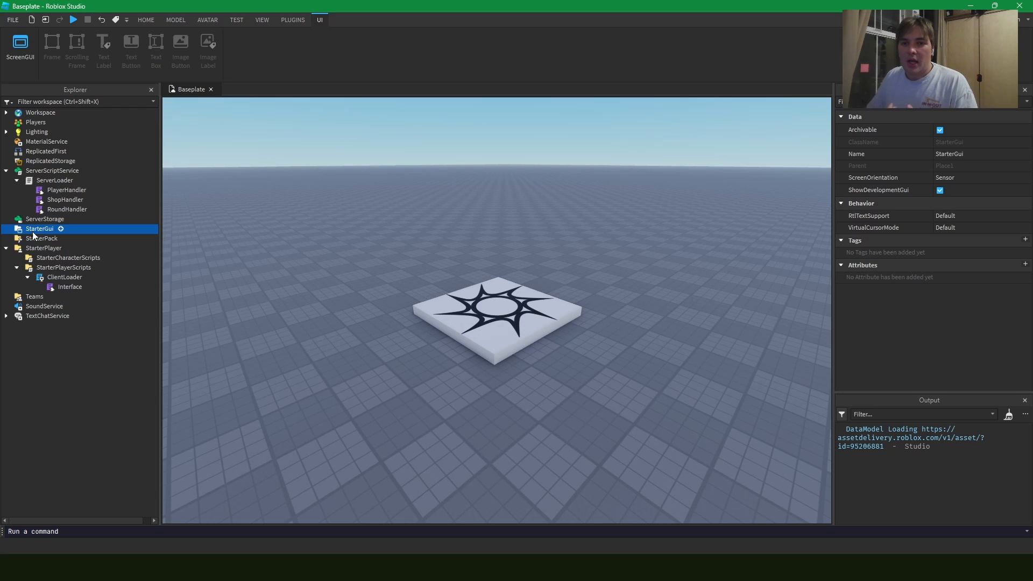
pyautogui.click(145, 20)
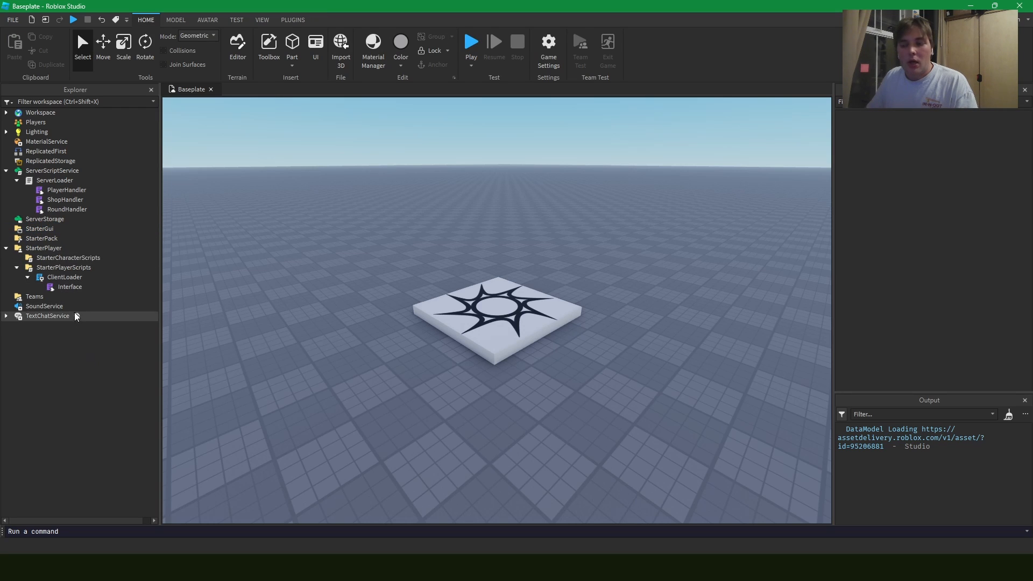
pyautogui.click(69, 287)
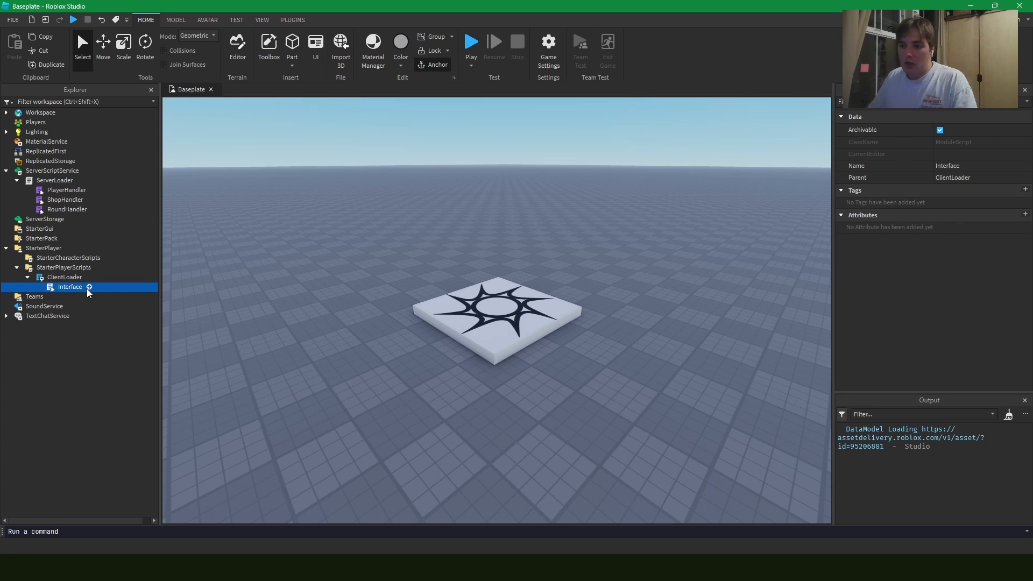
# Rename the module nested inside Interface to displayRoundInformation.
pyautogui.doubleClick(69, 286)
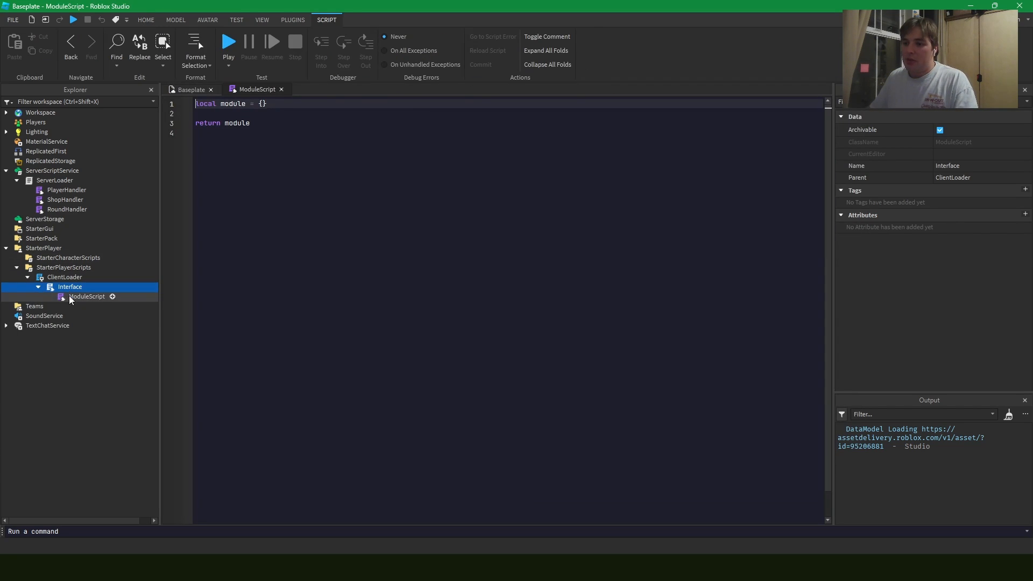
pyautogui.click(86, 297)
pyautogui.write('return')
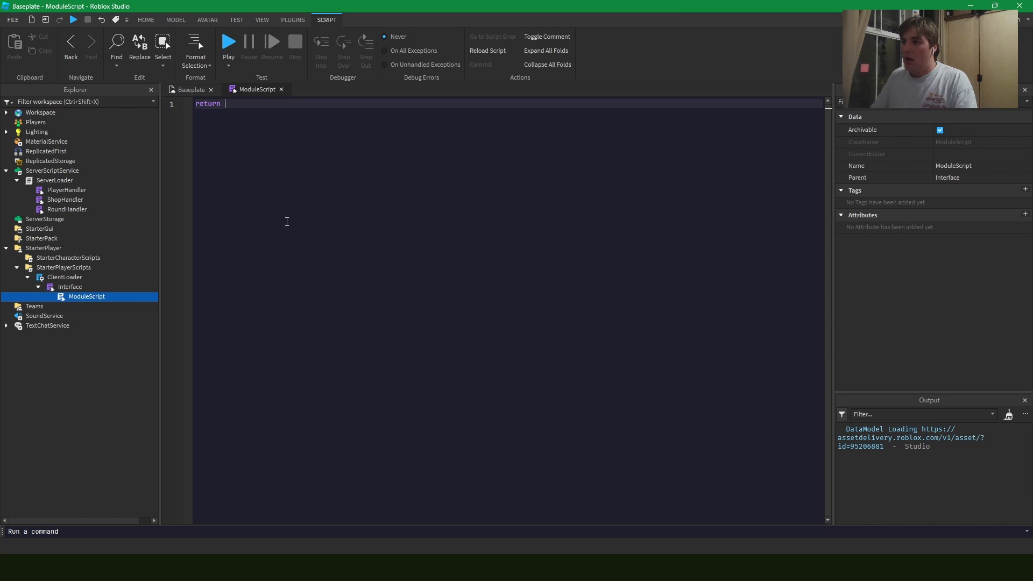
pyautogui.doubleClick(86, 297)
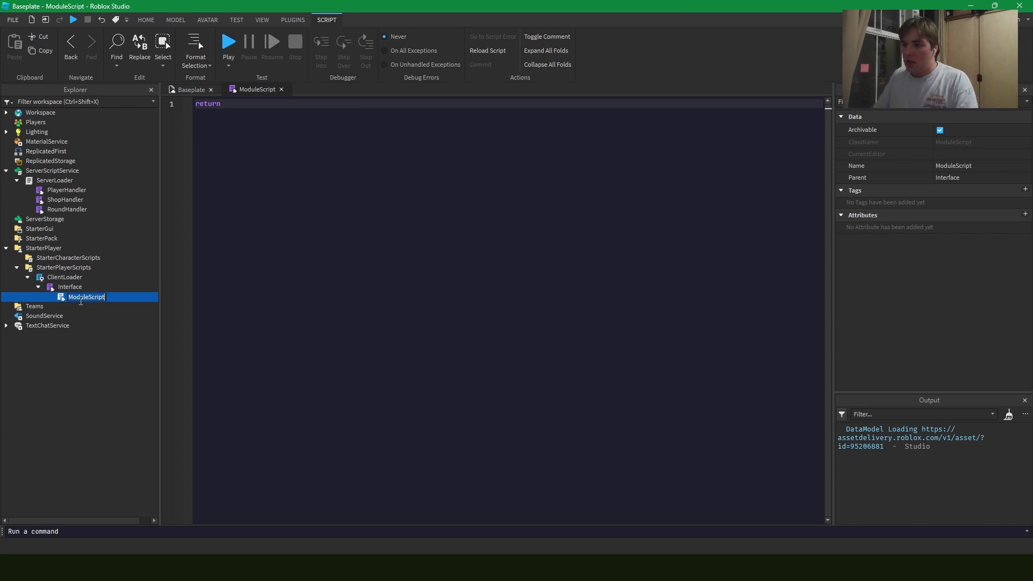
pyautogui.write('displayRoundInformation')
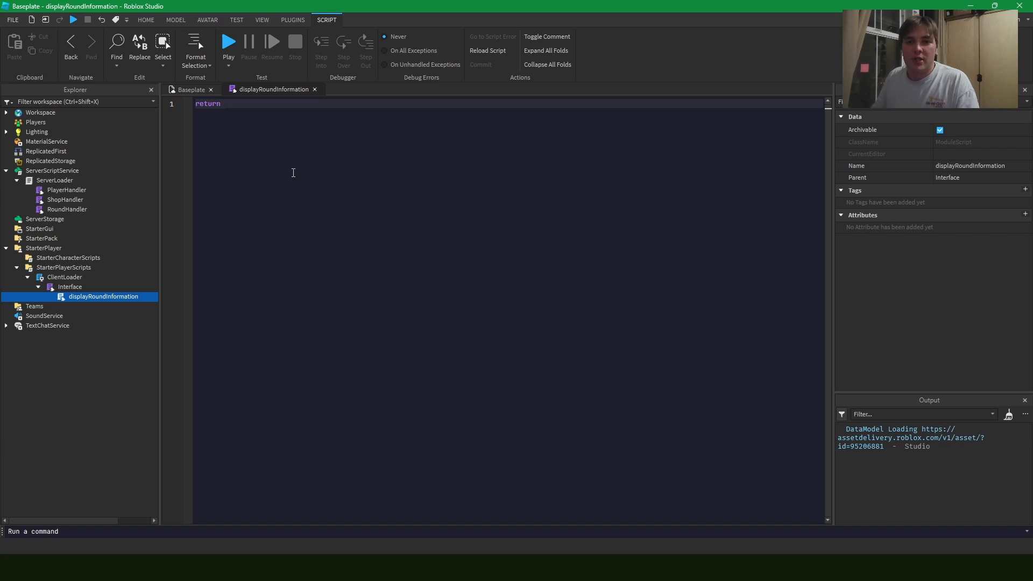
# Make the module return function(GuiBase) and rename StarterGui's ScreenGui to GuiBase.
pyautogui.write('function()')
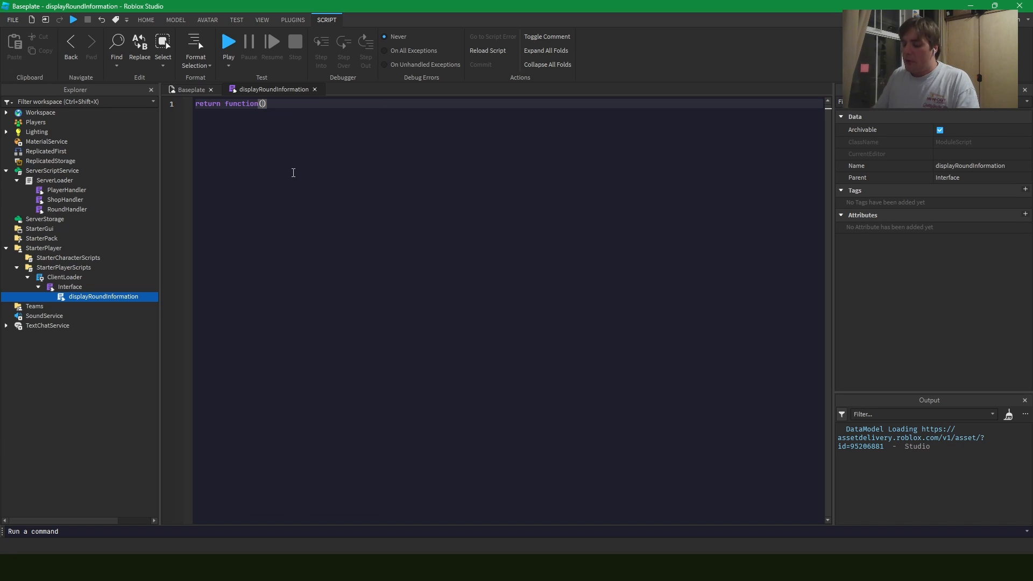
pyautogui.write('G')
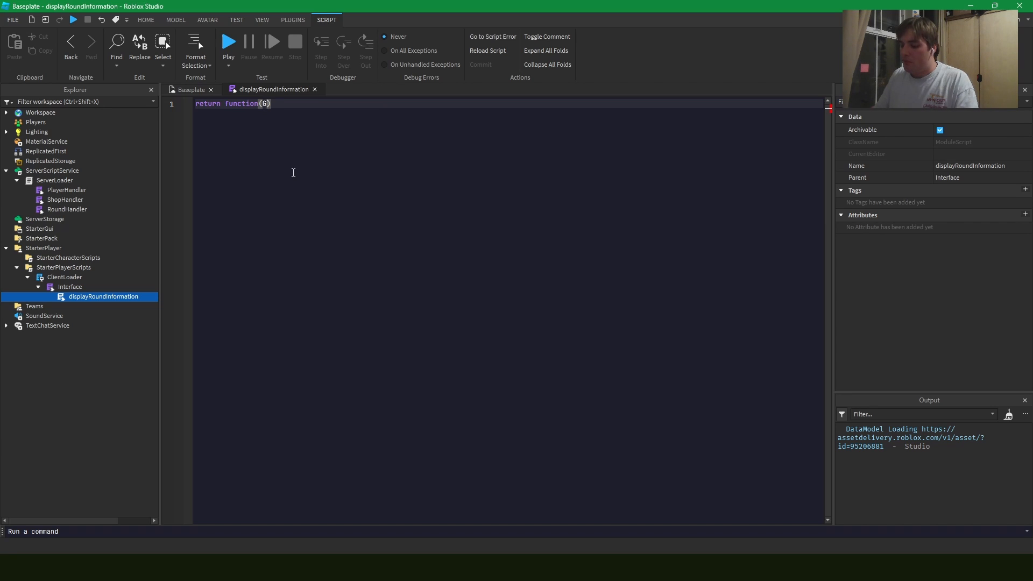
pyautogui.write('uiBase)')
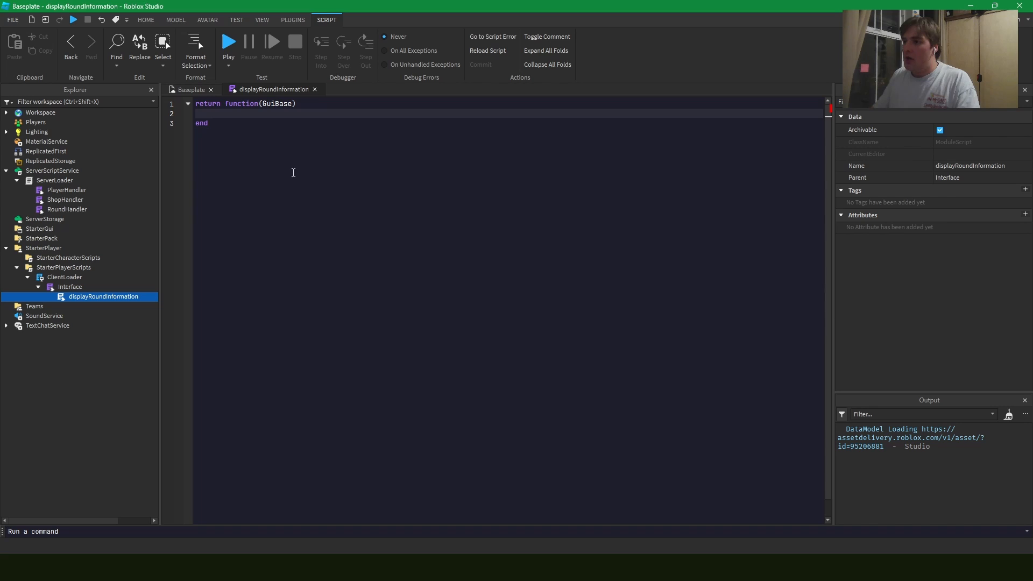
pyautogui.click(39, 228)
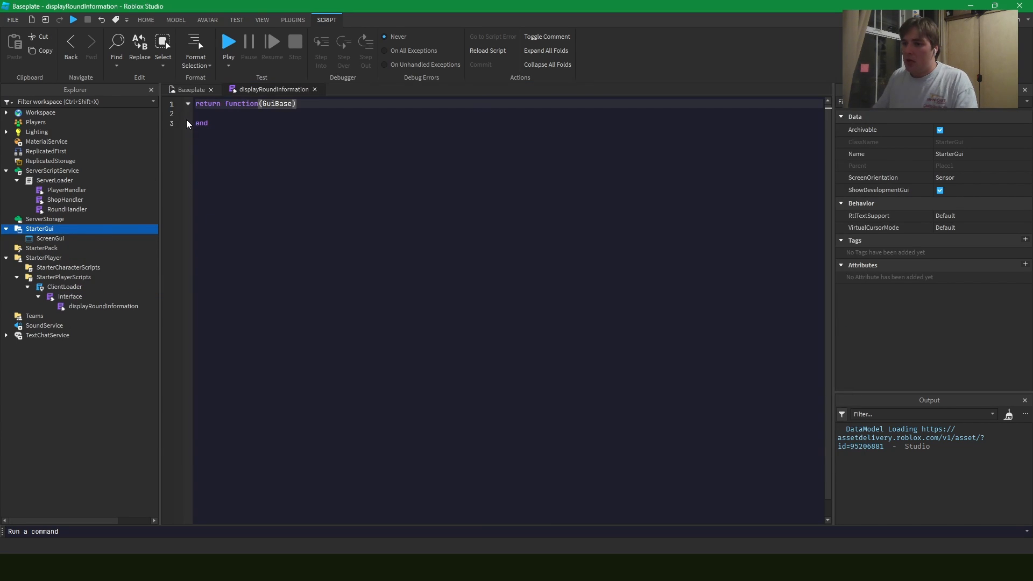
pyautogui.click(50, 238)
pyautogui.write('GuiBase')
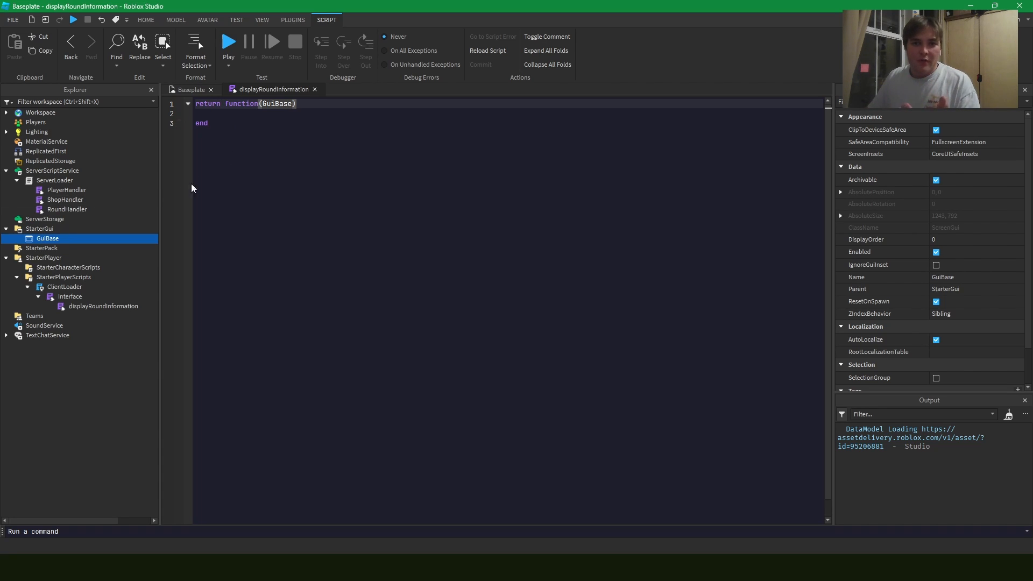
# Add a TradeHandler module under ClientLoader beside Interface.
pyautogui.click(69, 297)
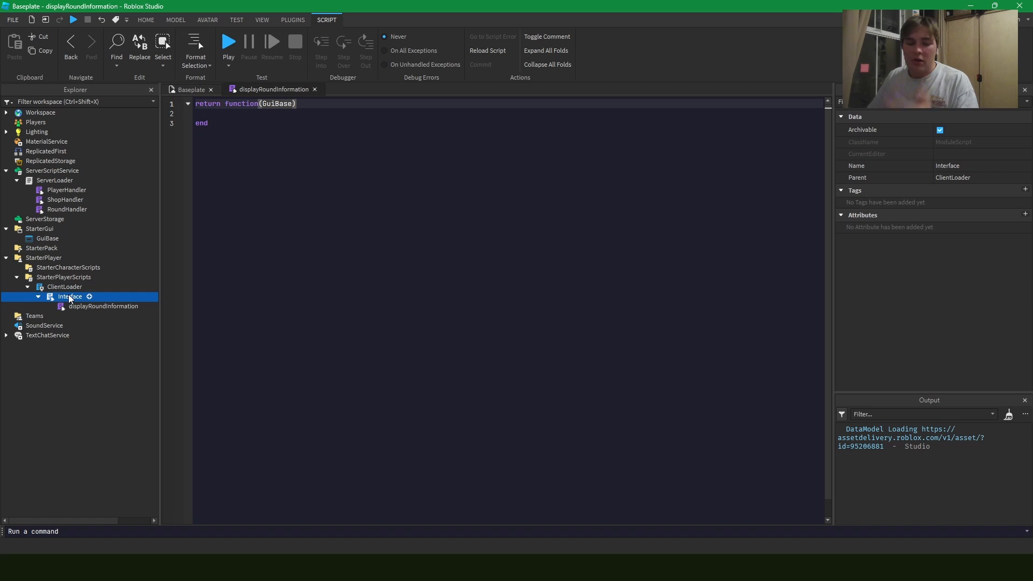
pyautogui.click(104, 306)
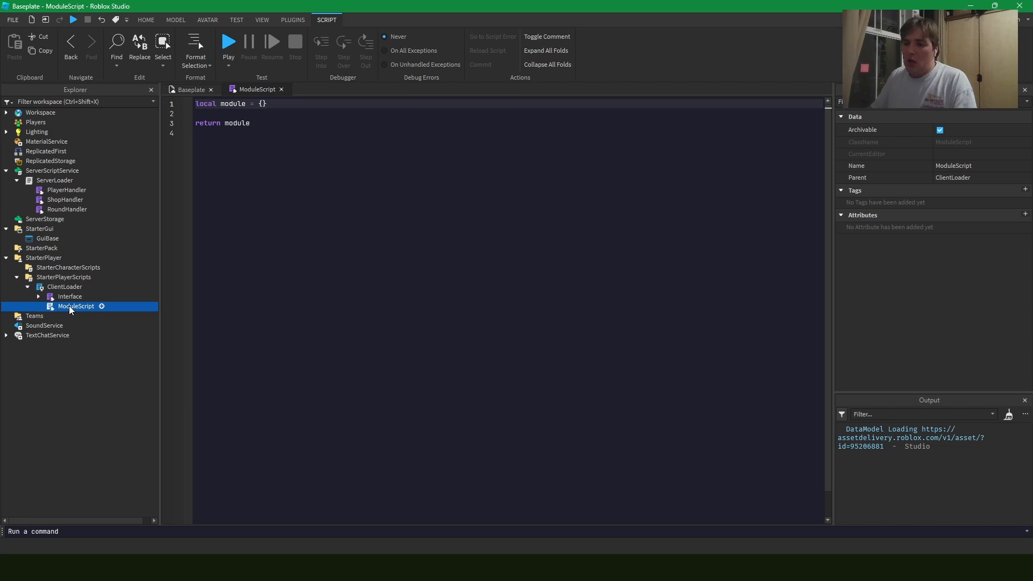
pyautogui.doubleClick(76, 306)
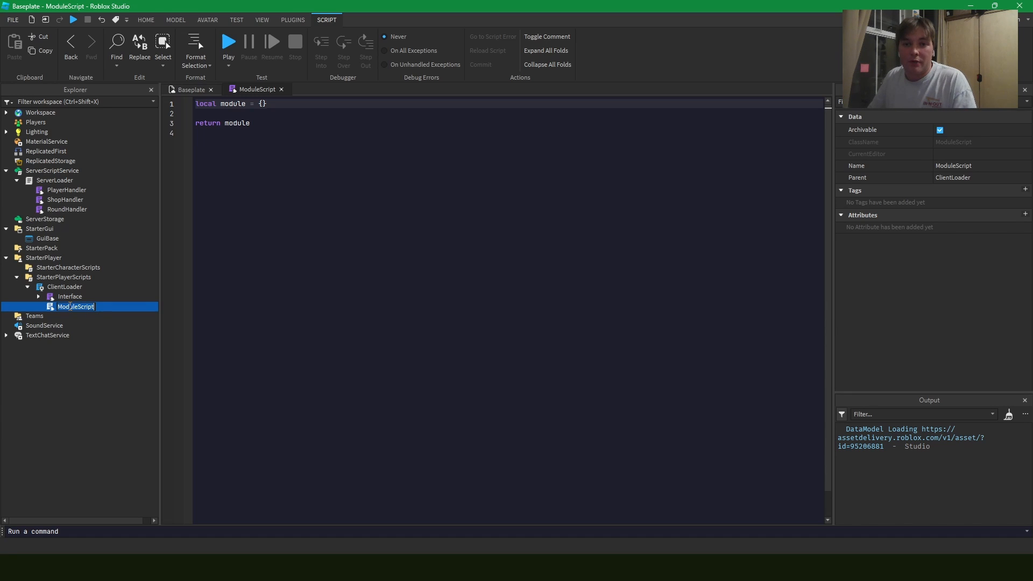
pyautogui.write('TradeHandler')
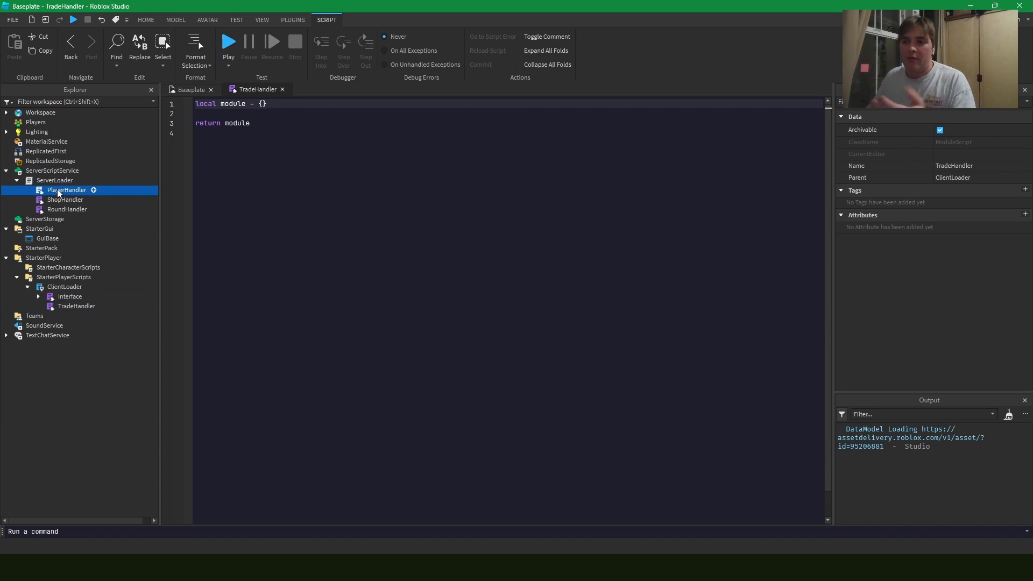
# Review the Interface module's contents, then close the script tab and return to the scene.
pyautogui.click(69, 297)
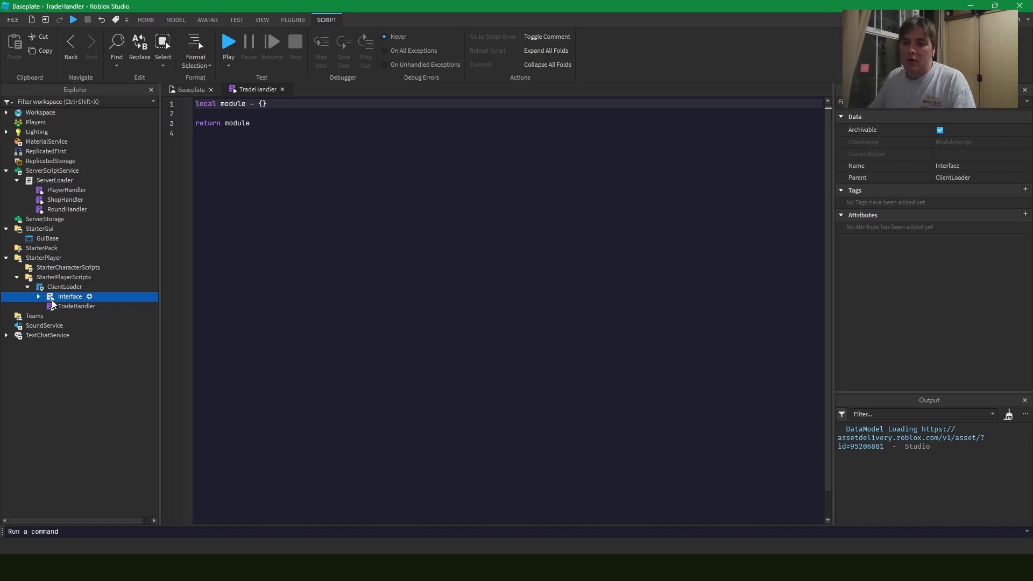
pyautogui.click(39, 297)
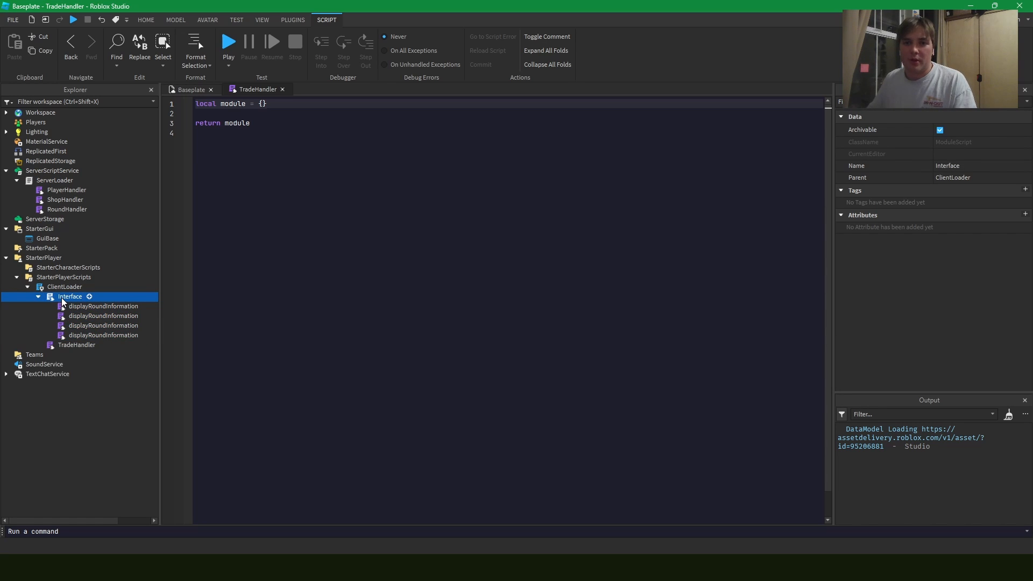
pyautogui.click(189, 90)
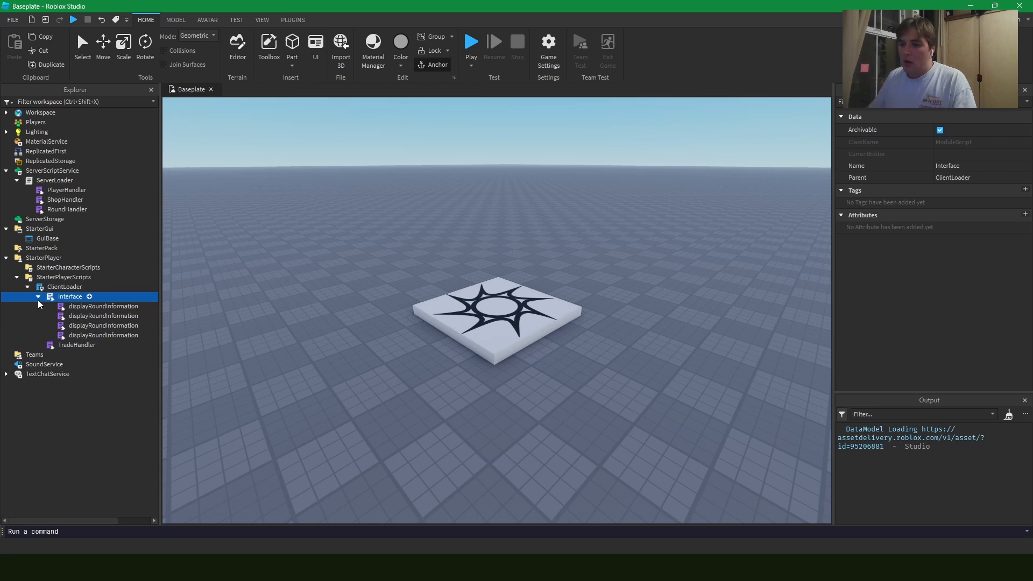
pyautogui.click(38, 297)
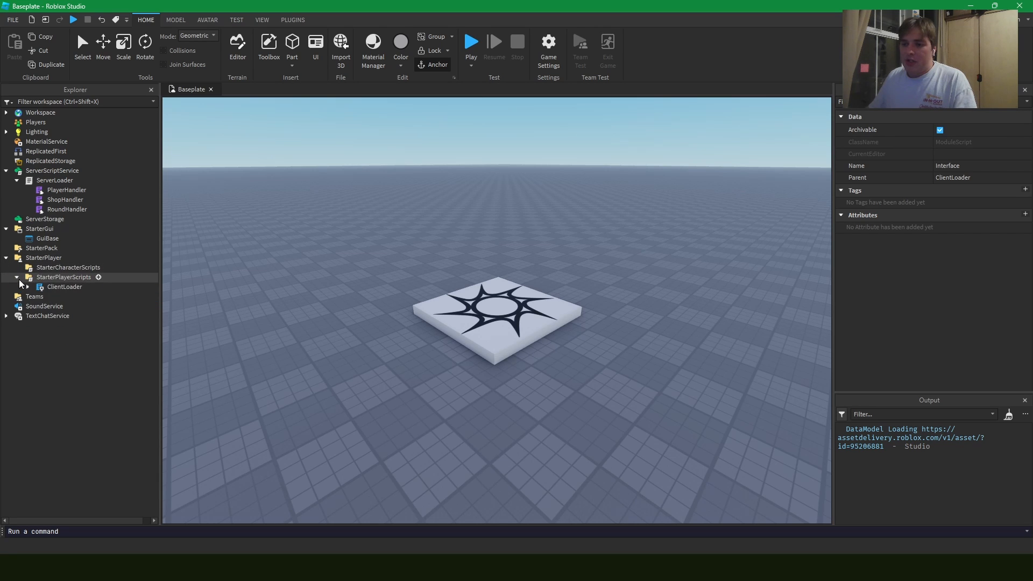
# Build the Event folder with Remote, Client and Server subfolders and add BindableEvents to Server and Client.
pyautogui.click(30, 286)
pyautogui.write('bi')
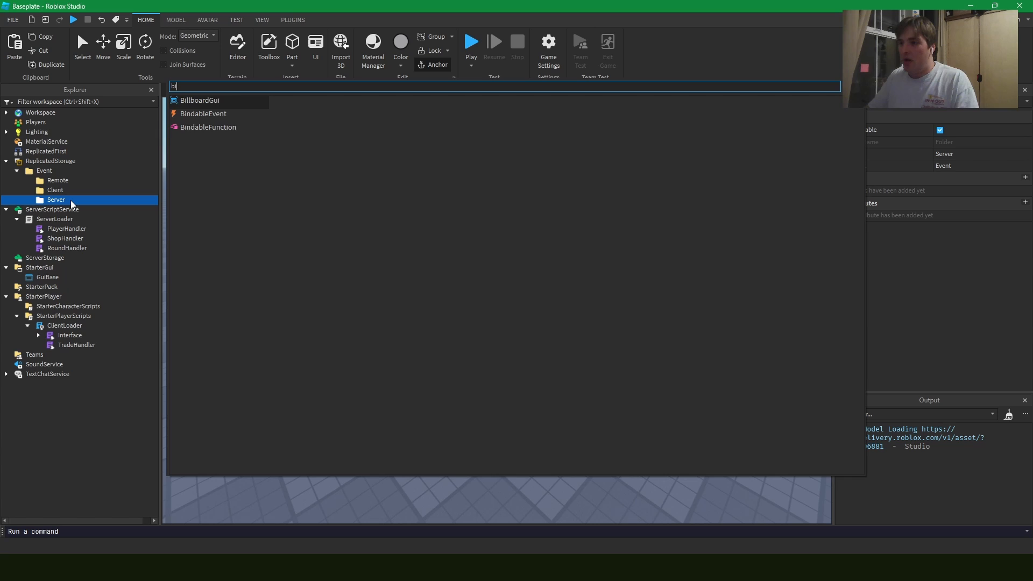
pyautogui.click(204, 114)
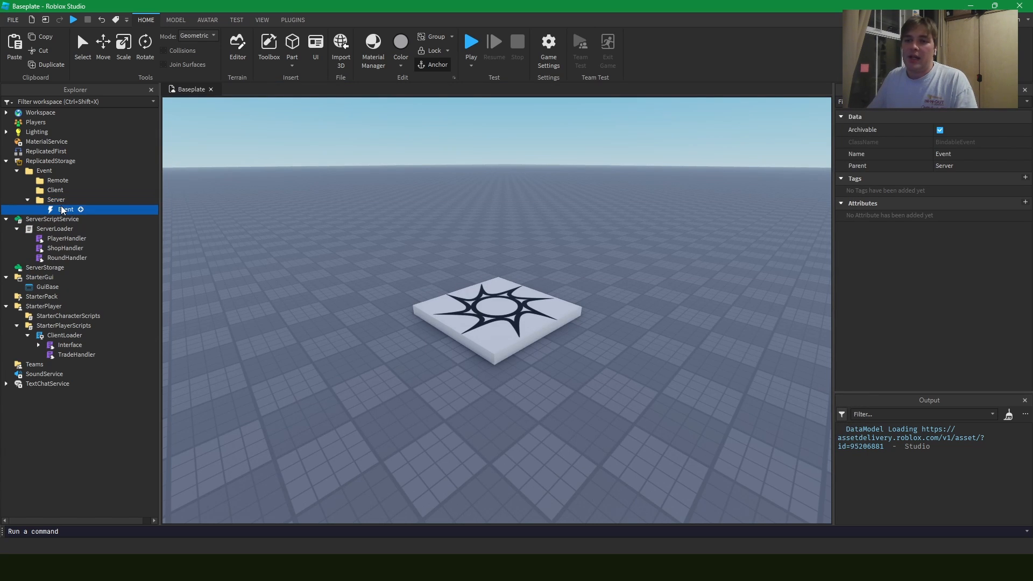
pyautogui.click(56, 189)
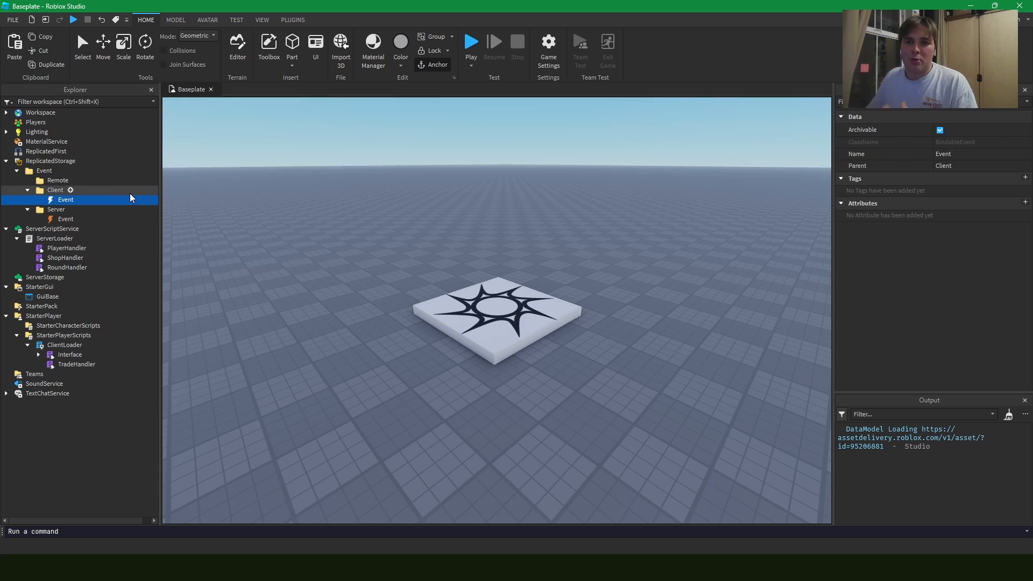
pyautogui.moveTo(114, 191)
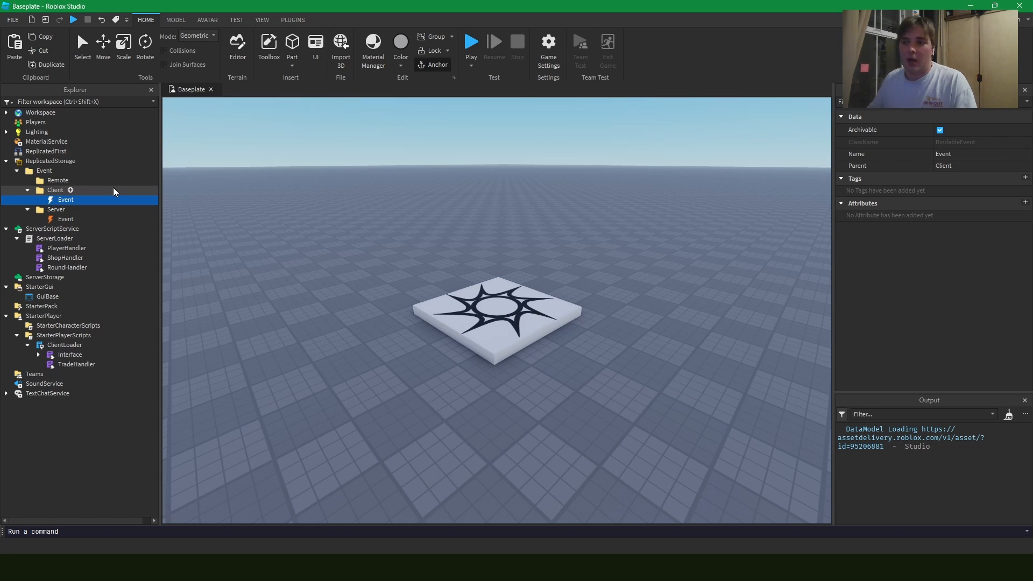
# Add a RemoteFunction and an UnreliableRemoteEvent to the Remote folder.
pyautogui.click(56, 181)
pyautogui.write('re')
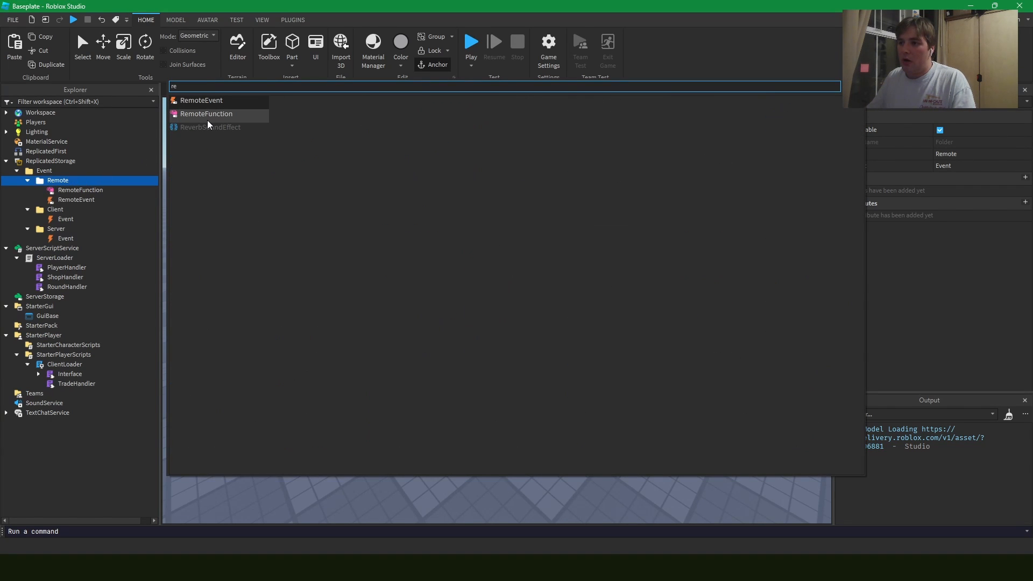
pyautogui.click(204, 127)
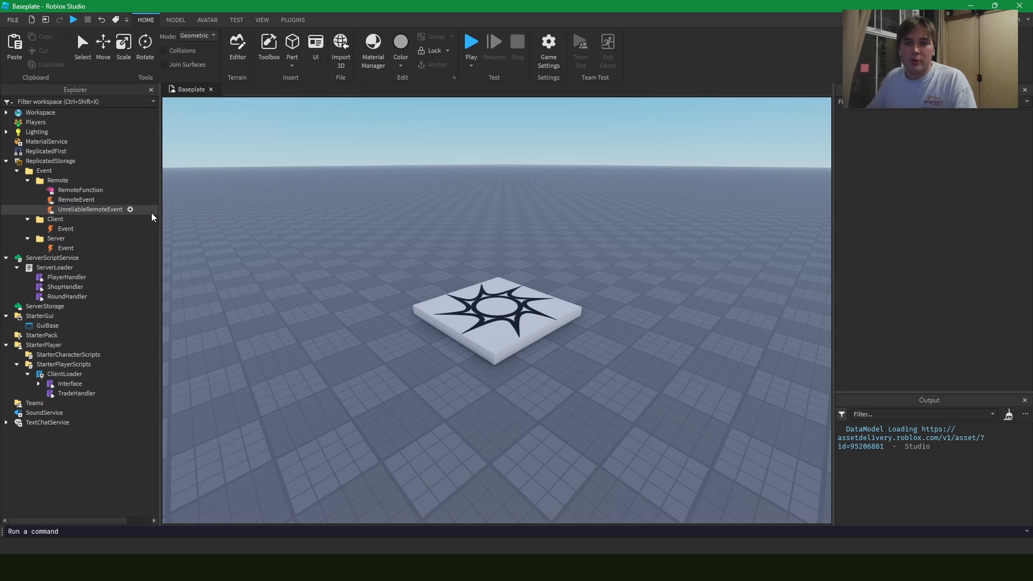
pyautogui.click(80, 190)
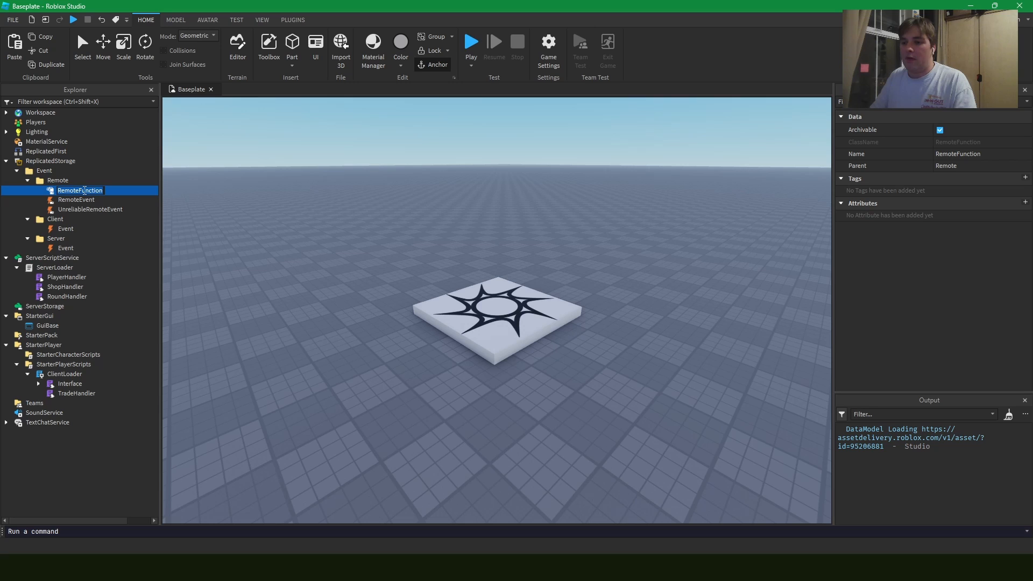
# Rename the RemoteEvent to Round_Start and duplicate it as Round_End.
pyautogui.click(76, 201)
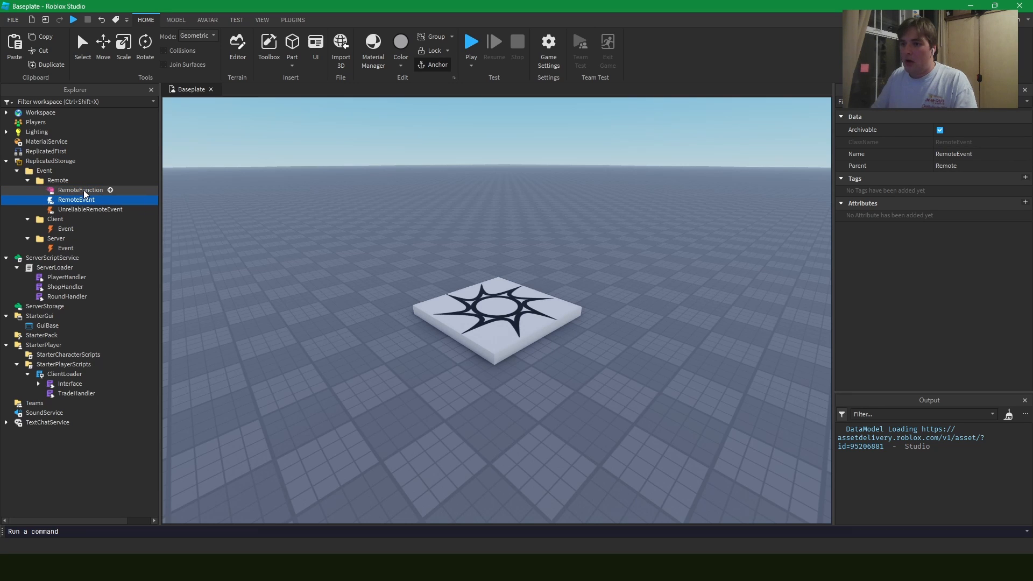
pyautogui.write('Round_End')
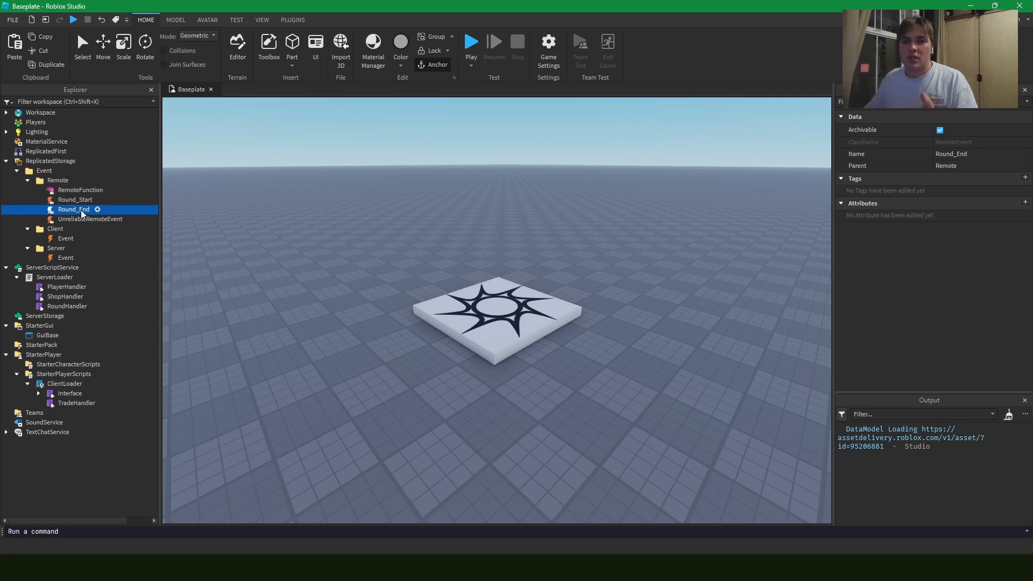
pyautogui.click(76, 201)
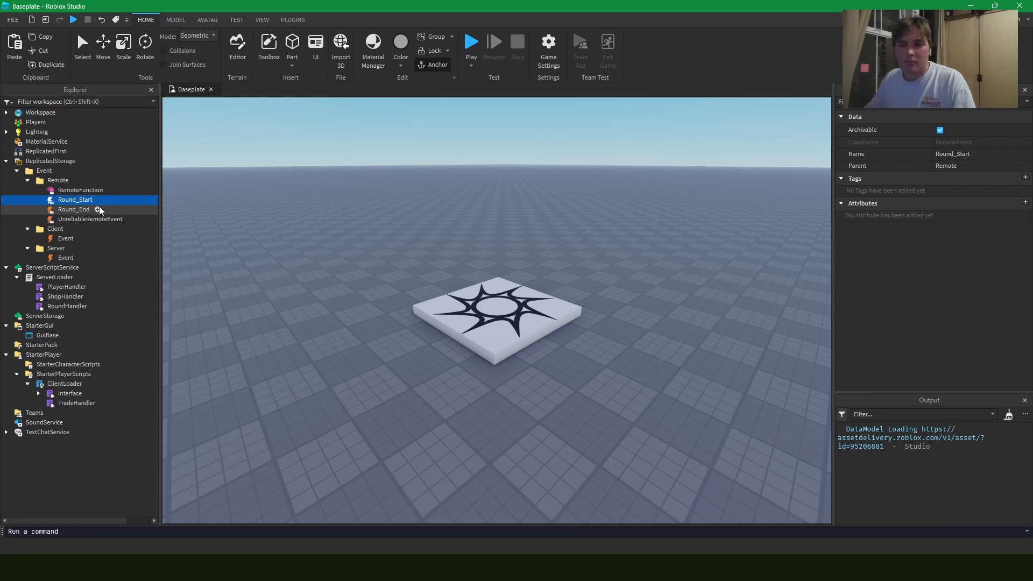
pyautogui.doubleClick(66, 305)
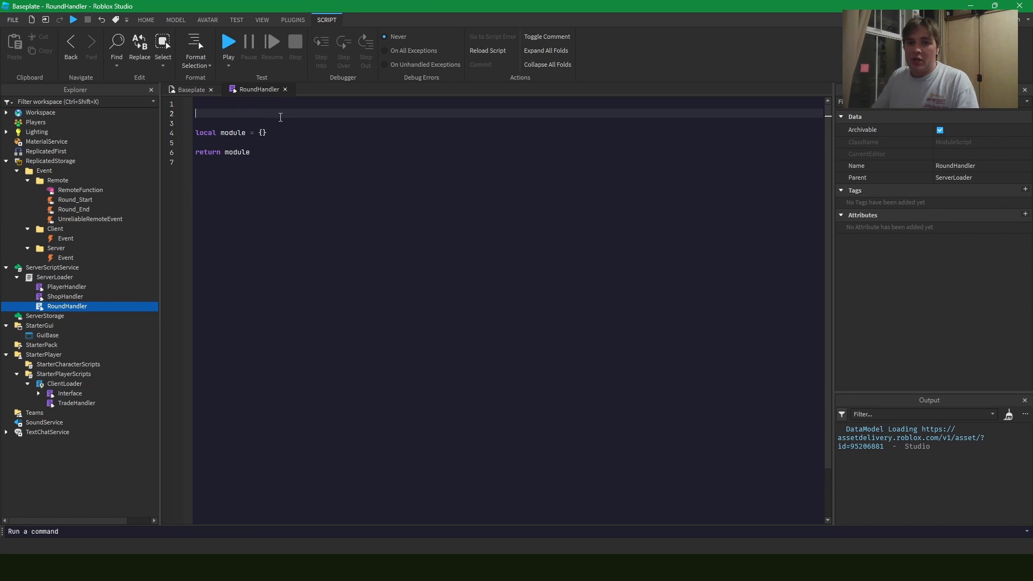
# Declare ReplicatedStorage and rev_RoundStart = ReplicatedStorage.Event.Remote.Round_Start in RoundHandler.
pyautogui.write('local ReplicatedStorage = g')
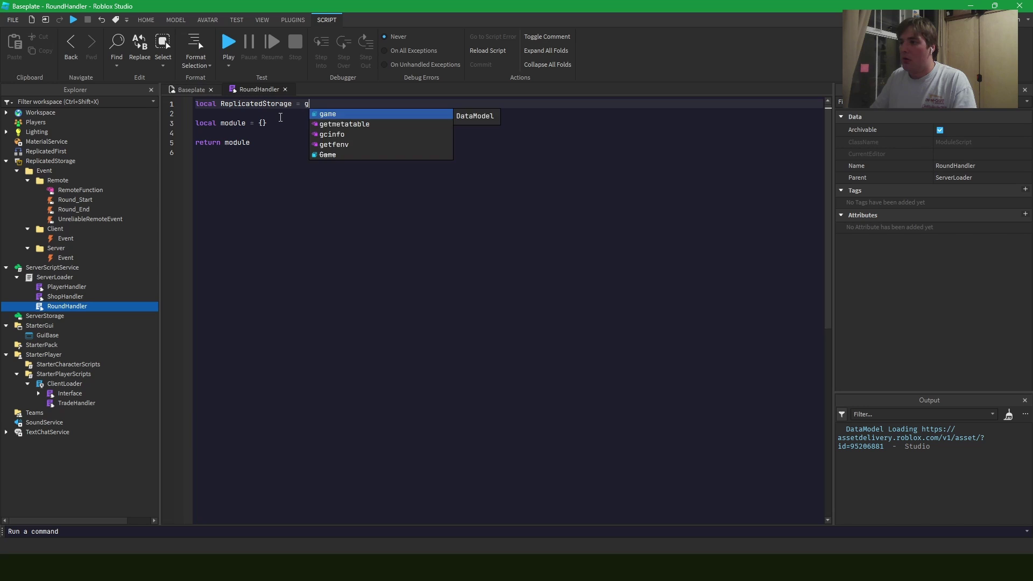
pyautogui.write('ame:GetService("ReplicatedStorage")')
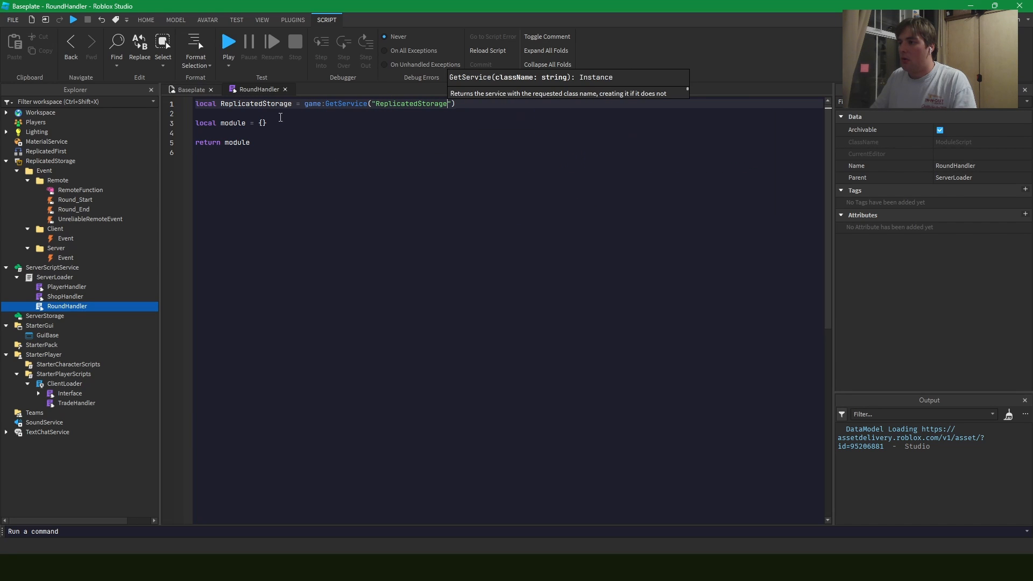
pyautogui.write('local rev_')
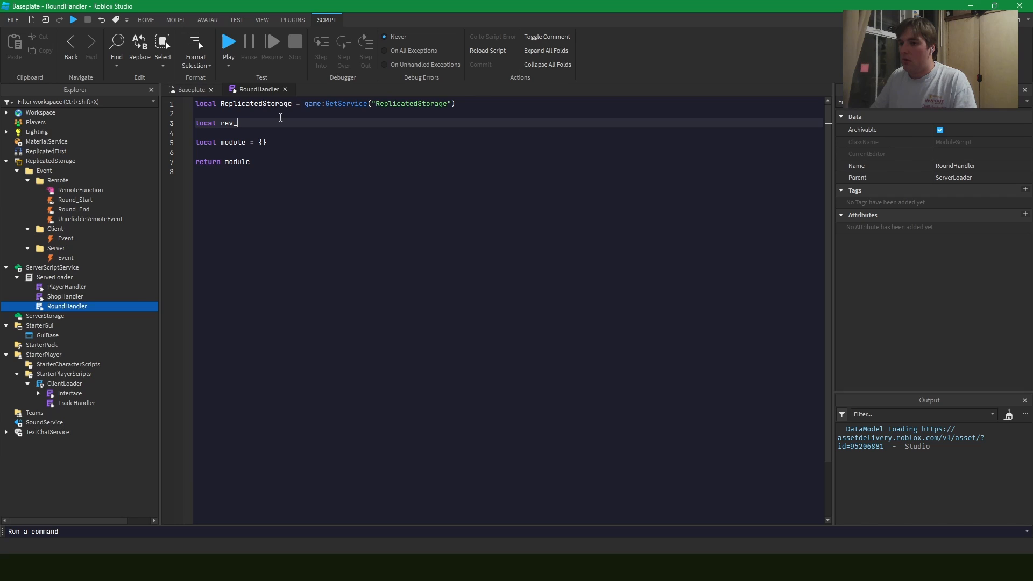
pyautogui.write('RoundStart')
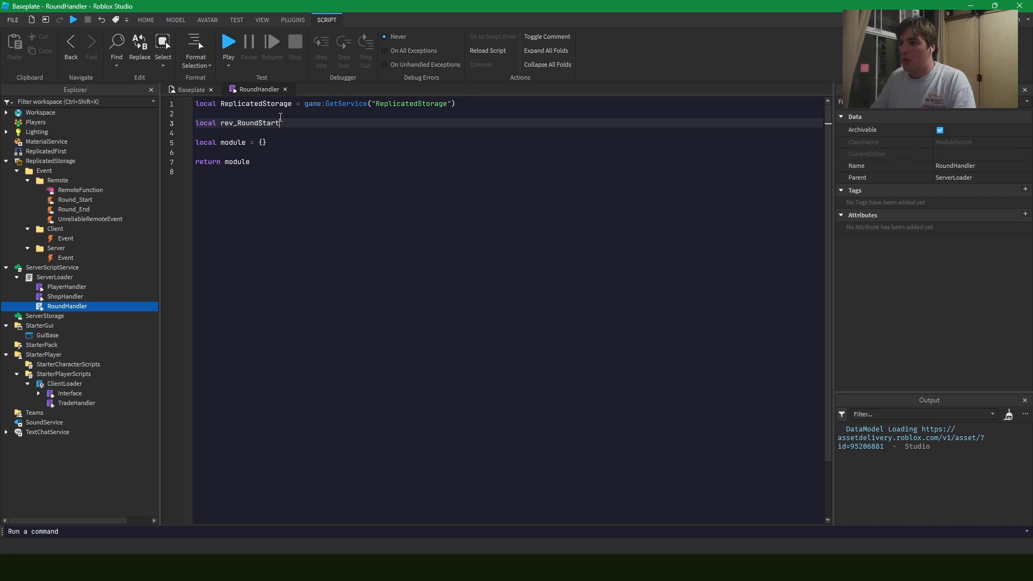
pyautogui.write('= ReplicatedStorage.Event.re')
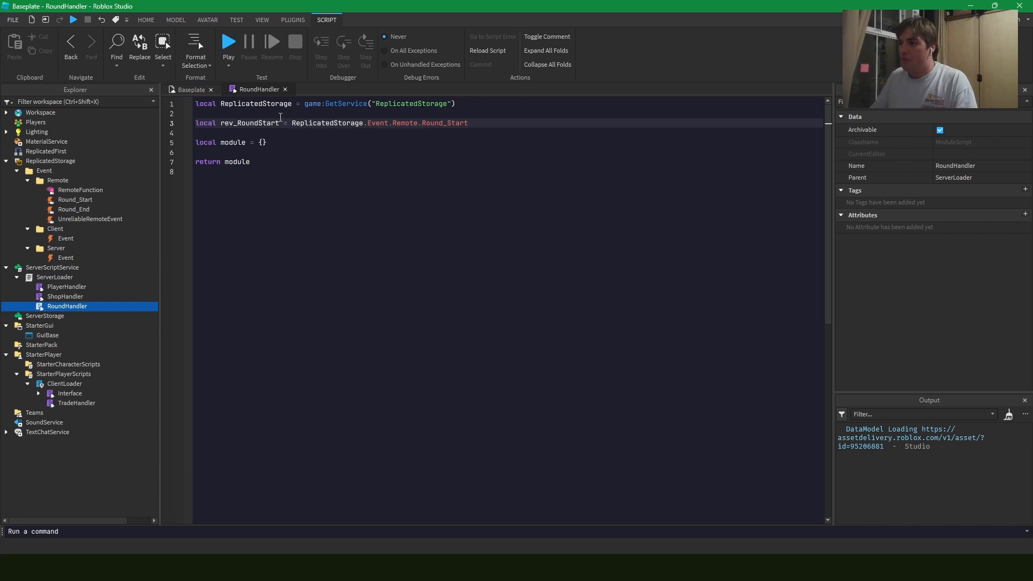
pyautogui.doubleClick(249, 123)
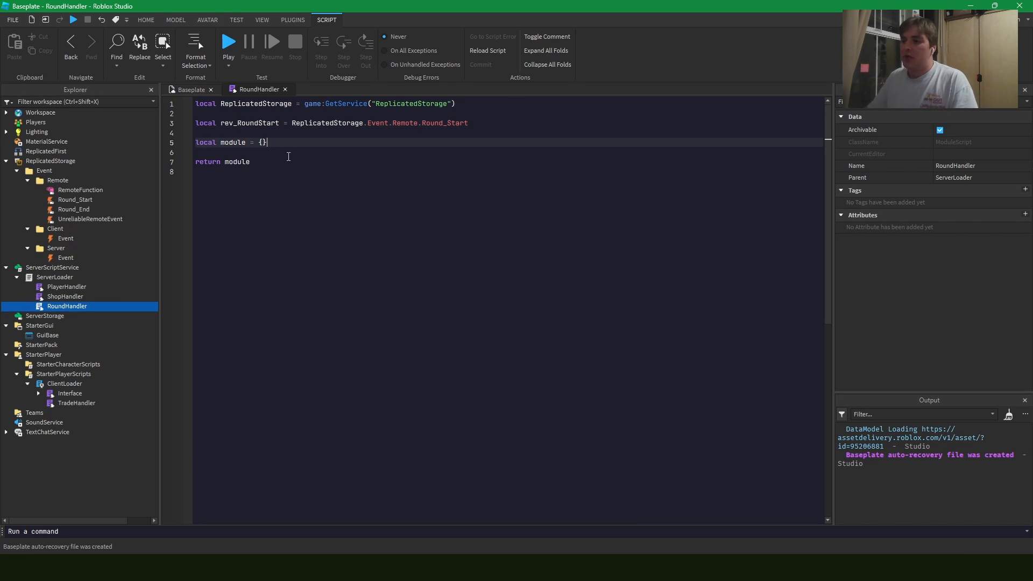
pyautogui.write('function foo(')
pyautogui.write('r')
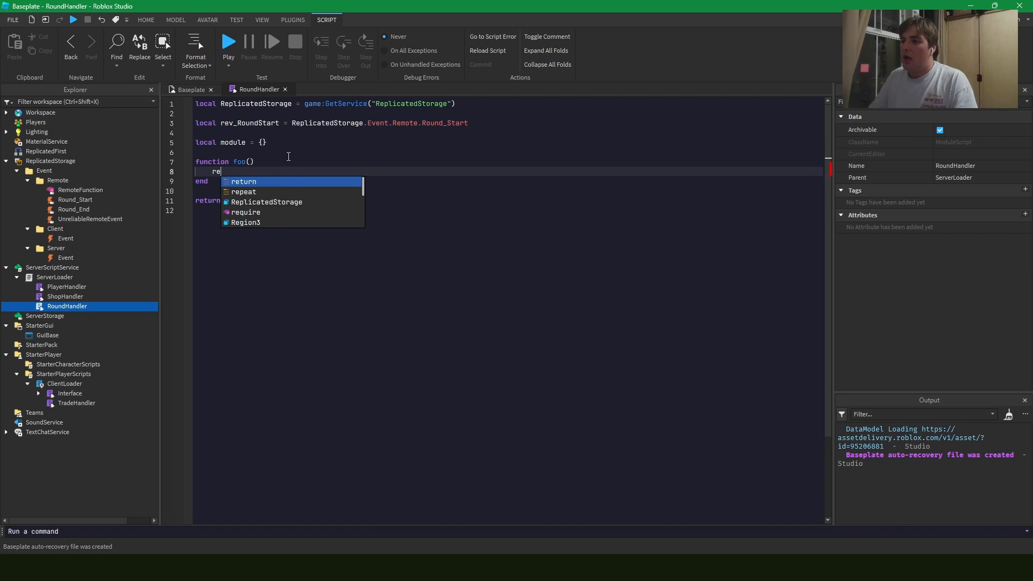
# Define roundStartSendMessages in RoundHandler with rev_RoundStart referenced in its body.
pyautogui.write('ev_RoundStart')
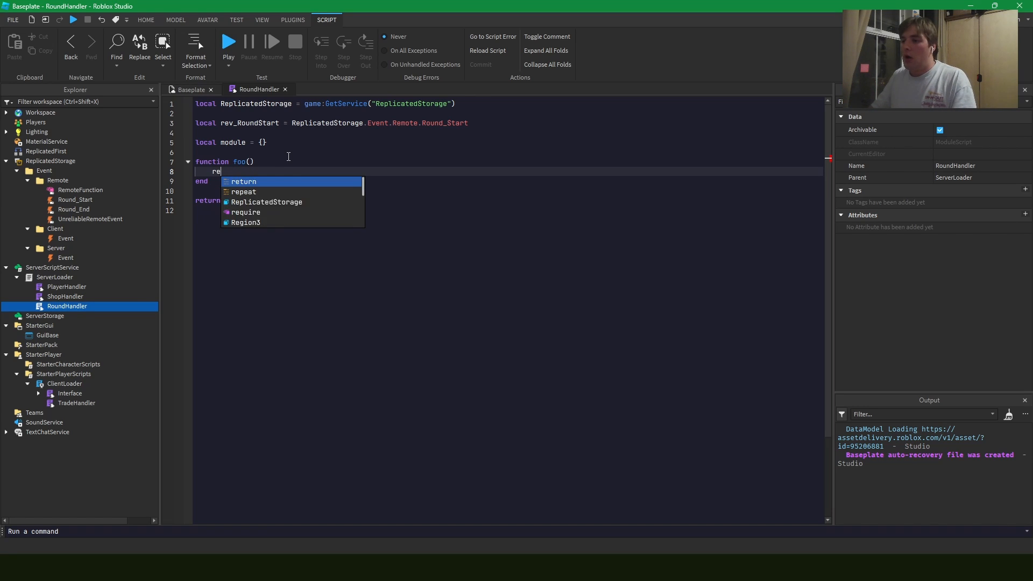
pyautogui.write('v_')
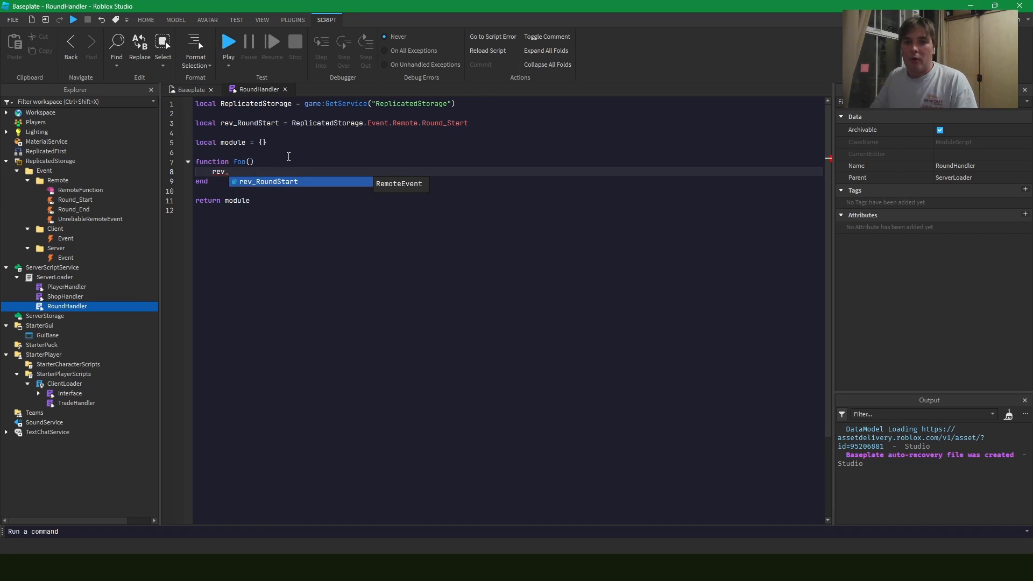
pyautogui.press('Tab')
pyautogui.write('roundStart')
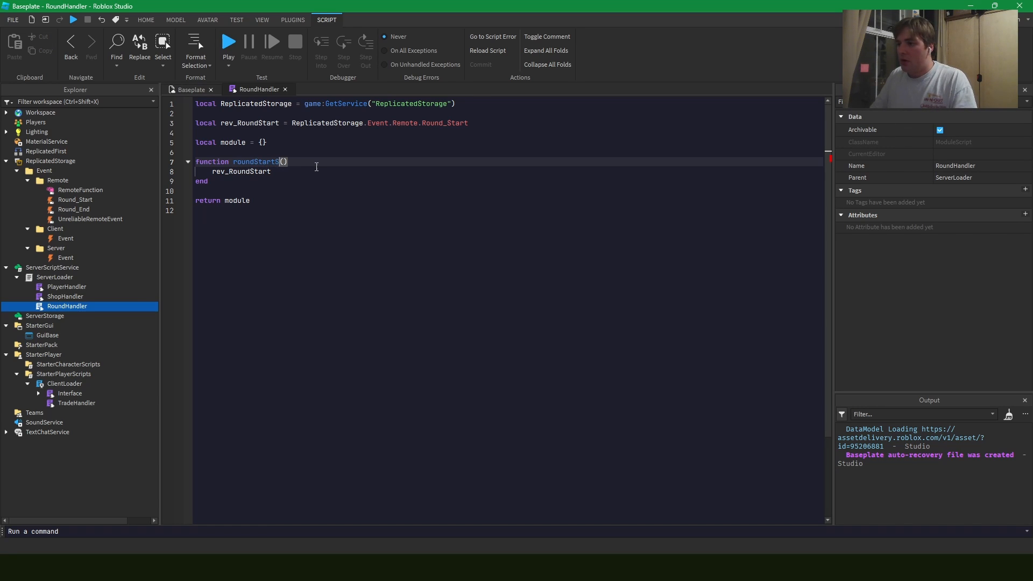
pyautogui.write('SendMessages')
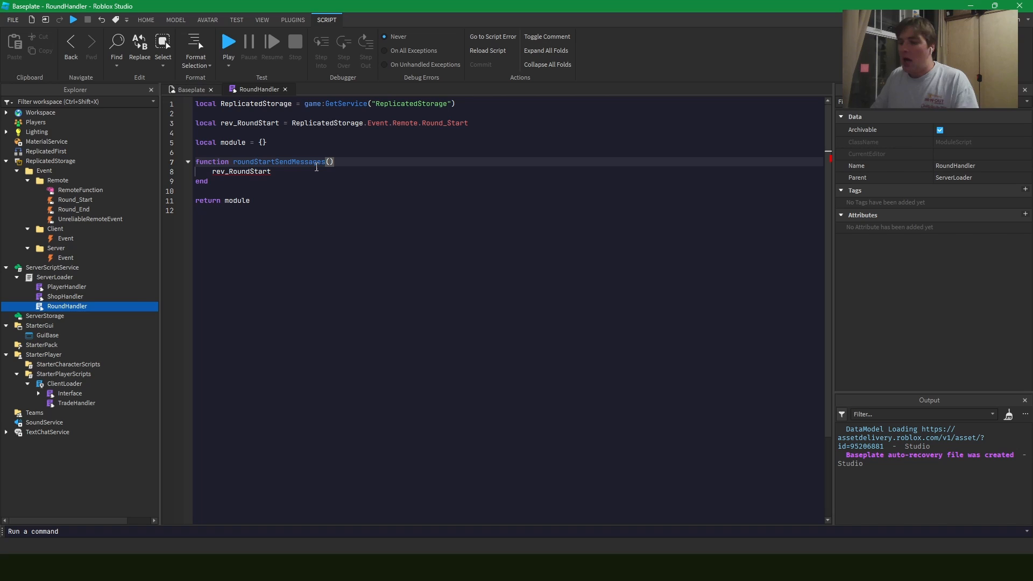
pyautogui.write('ro')
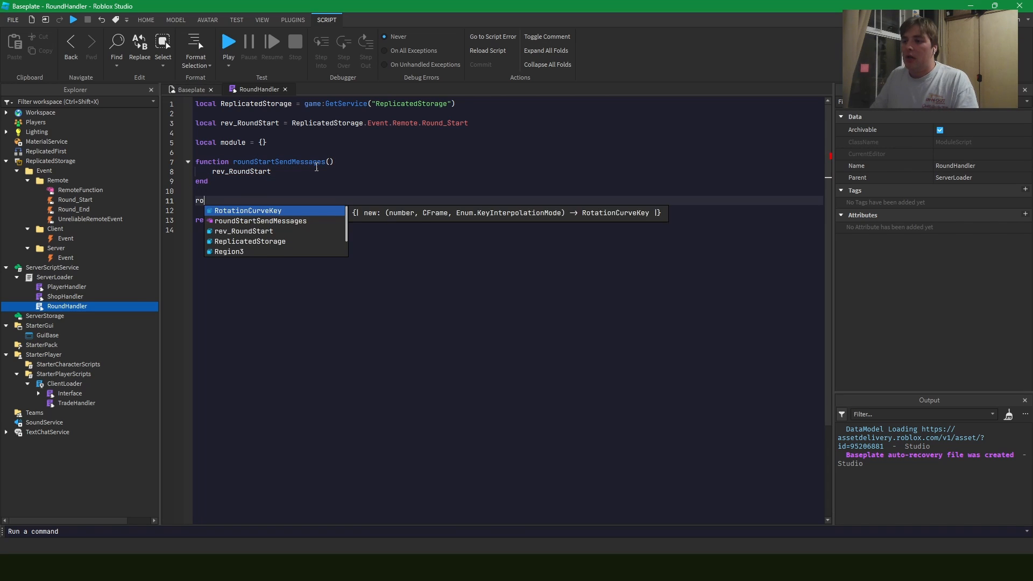
pyautogui.write('und')
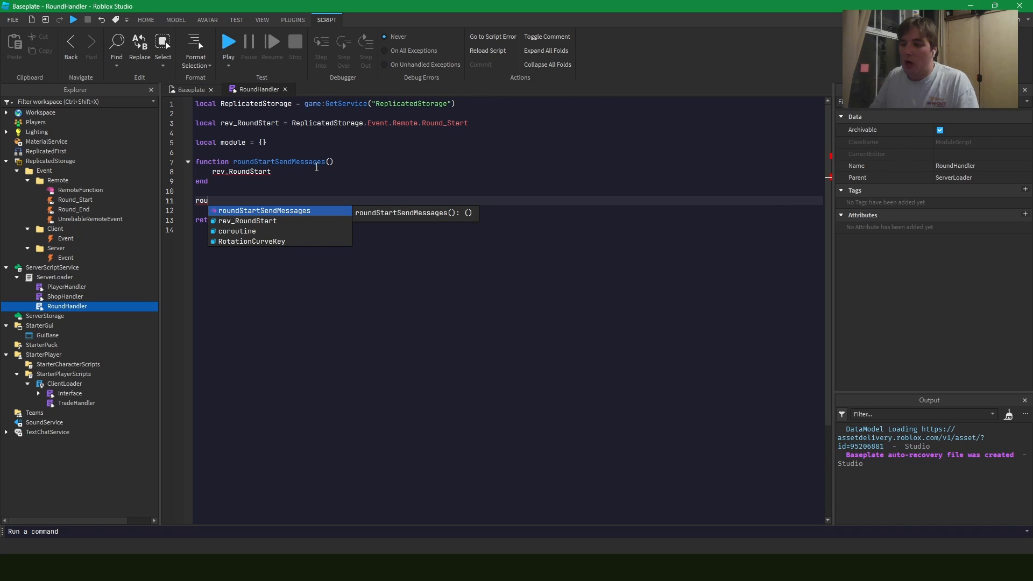
pyautogui.press('Tab')
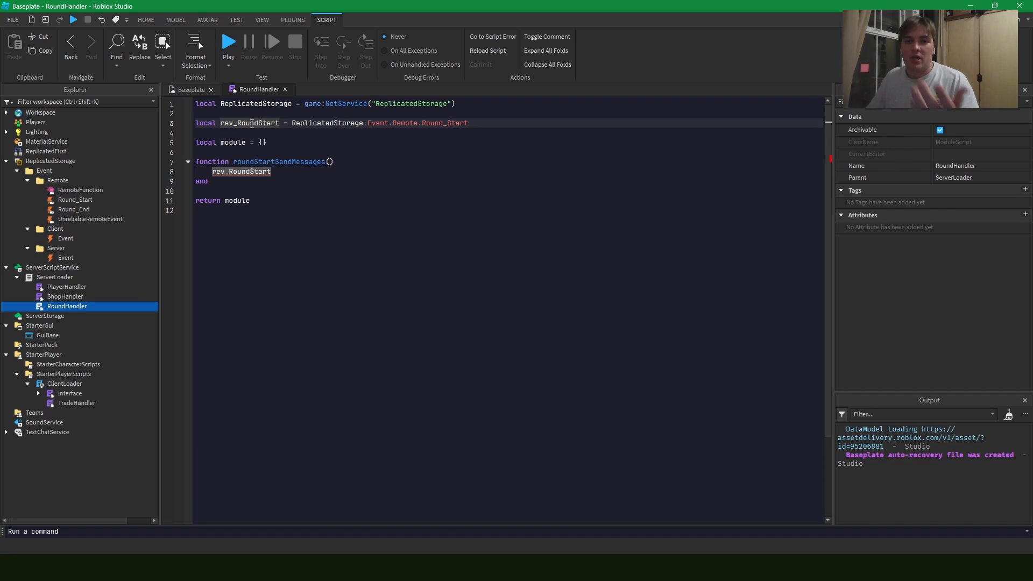
pyautogui.moveTo(275, 116)
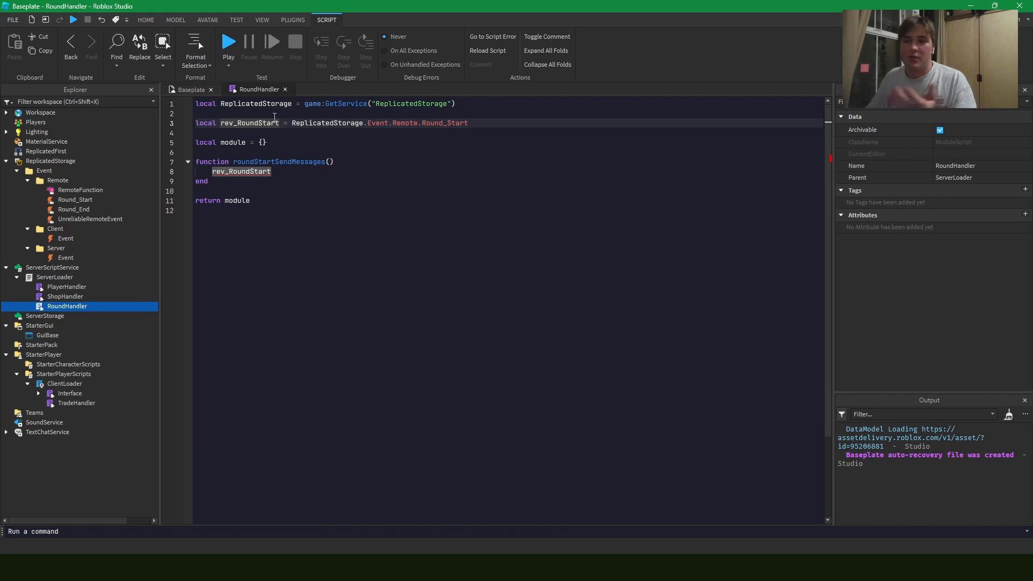
# Declare placeholder locals rfn, ev and fn beneath rev_RoundStart.
pyautogui.write('local')
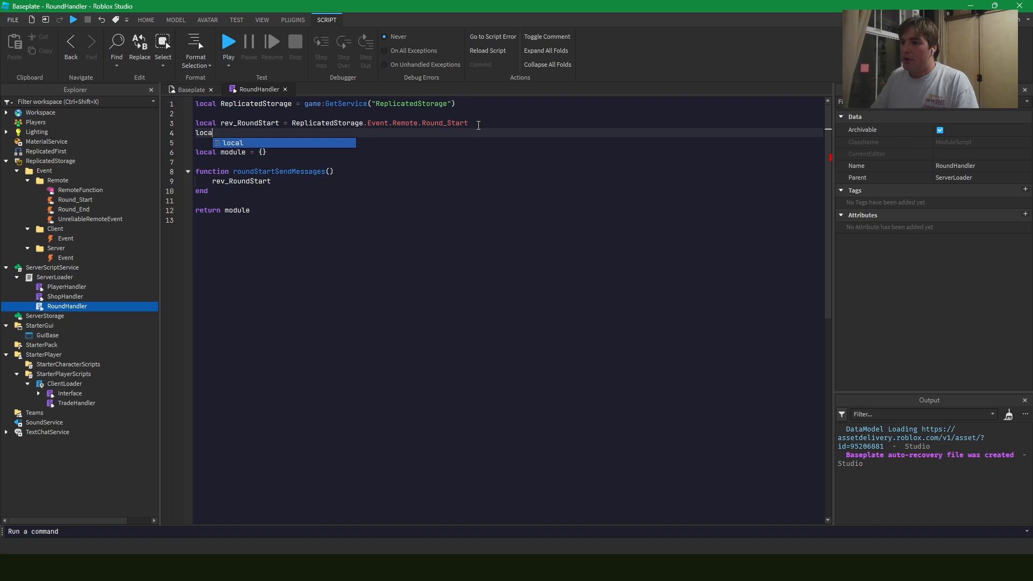
pyautogui.write('r')
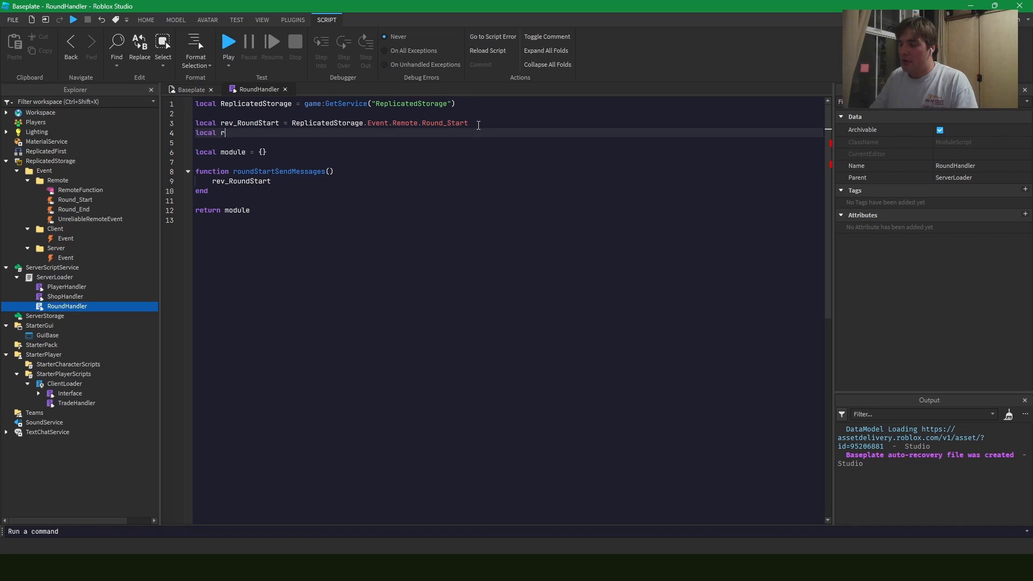
pyautogui.write('fn')
pyautogui.write('local')
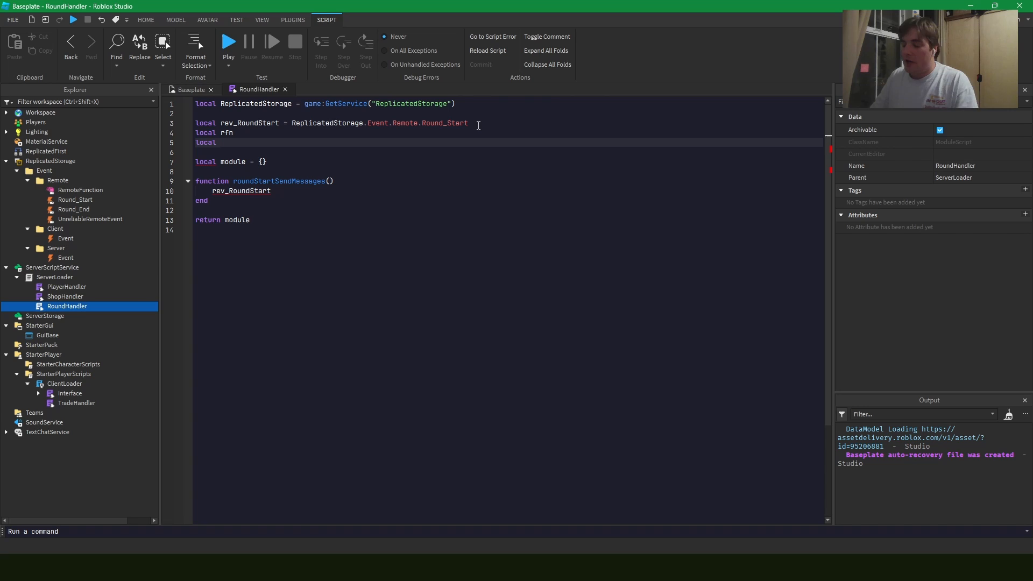
pyautogui.write('ev')
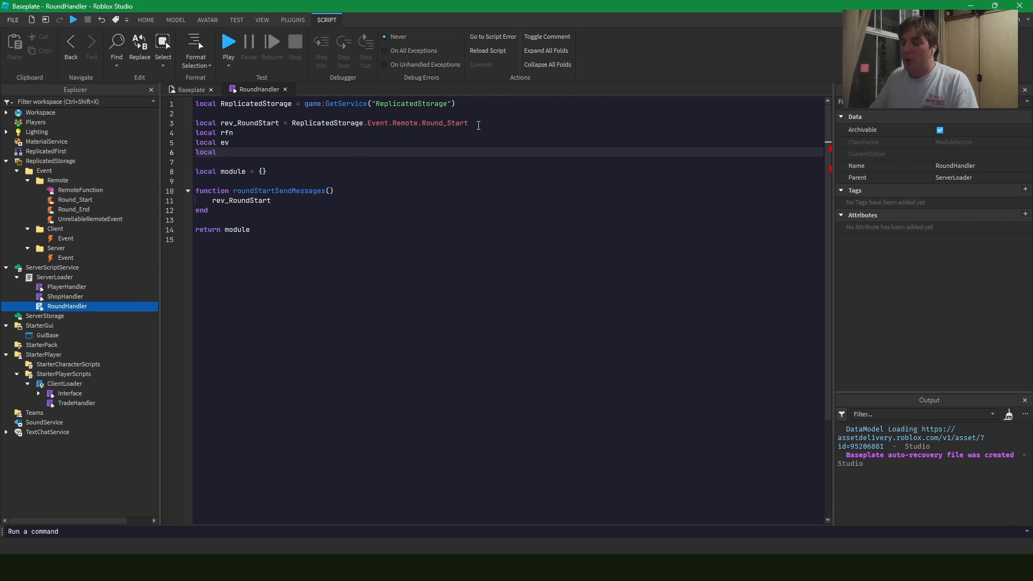
pyautogui.write('fn')
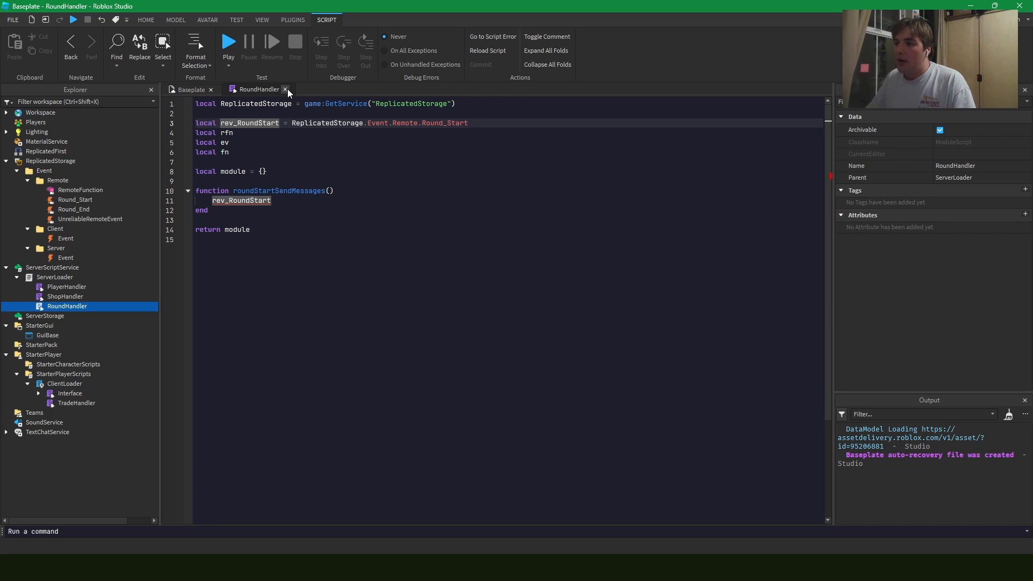
# Close RoundHandler and add Assets folders to ReplicatedStorage and ServerStorage.
pyautogui.click(284, 89)
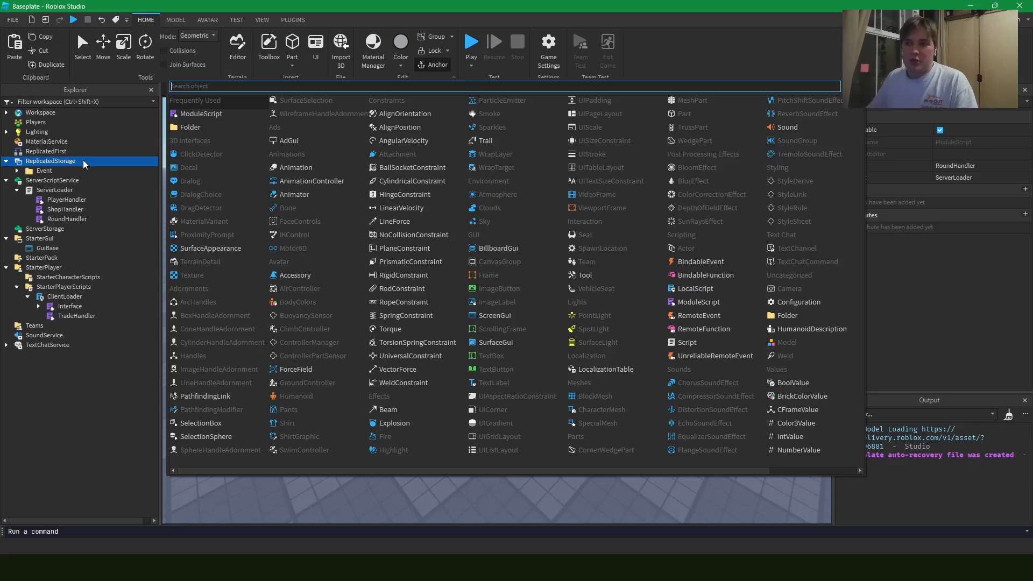
pyautogui.click(189, 127)
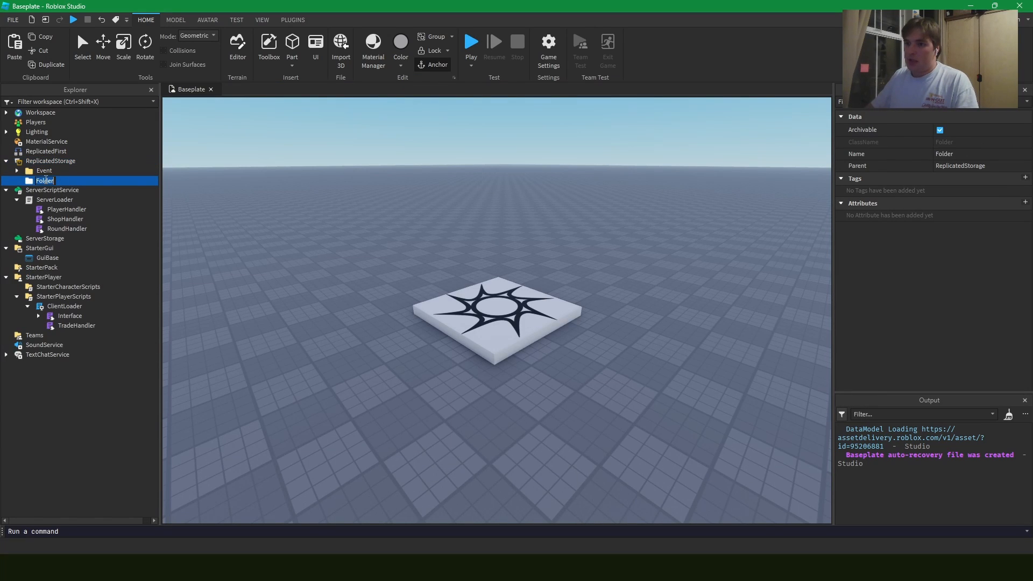
pyautogui.write('Assets')
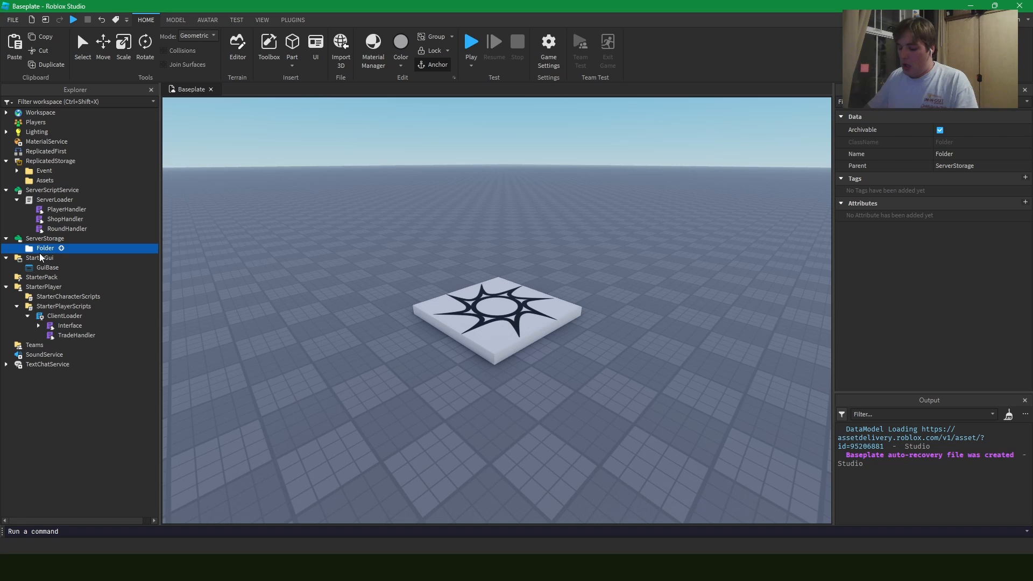
pyautogui.write('Assets')
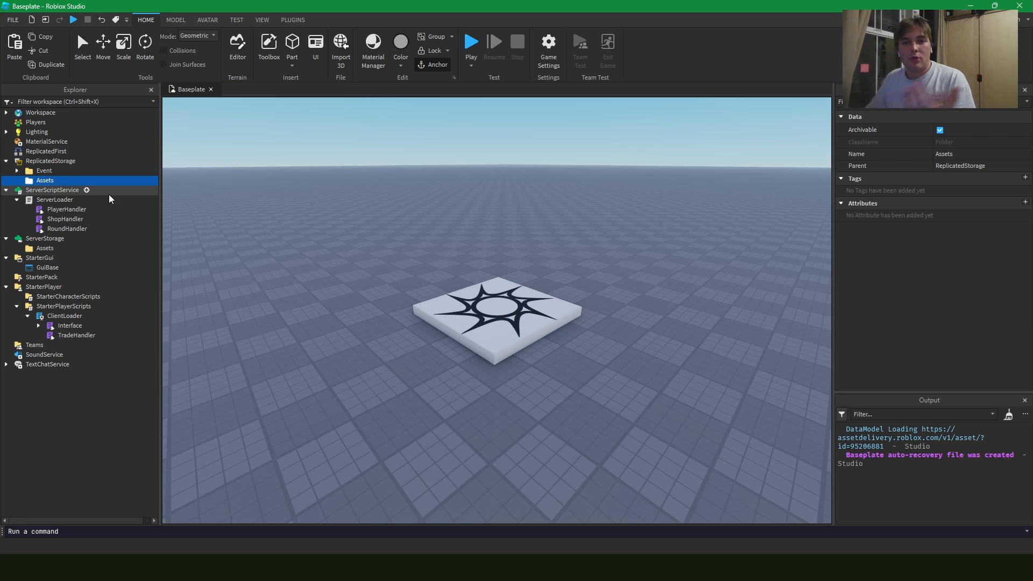
# Add Models, Particles and Sound subfolders inside the Assets folder, plus another new folder.
pyautogui.click(59, 181)
pyautogui.write('Sound')
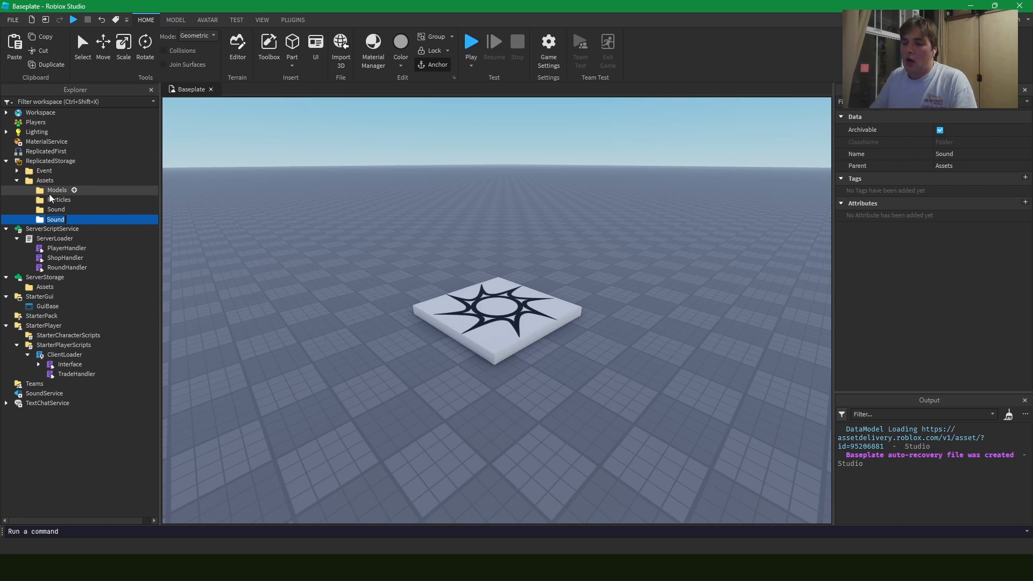
pyautogui.write('Interf')
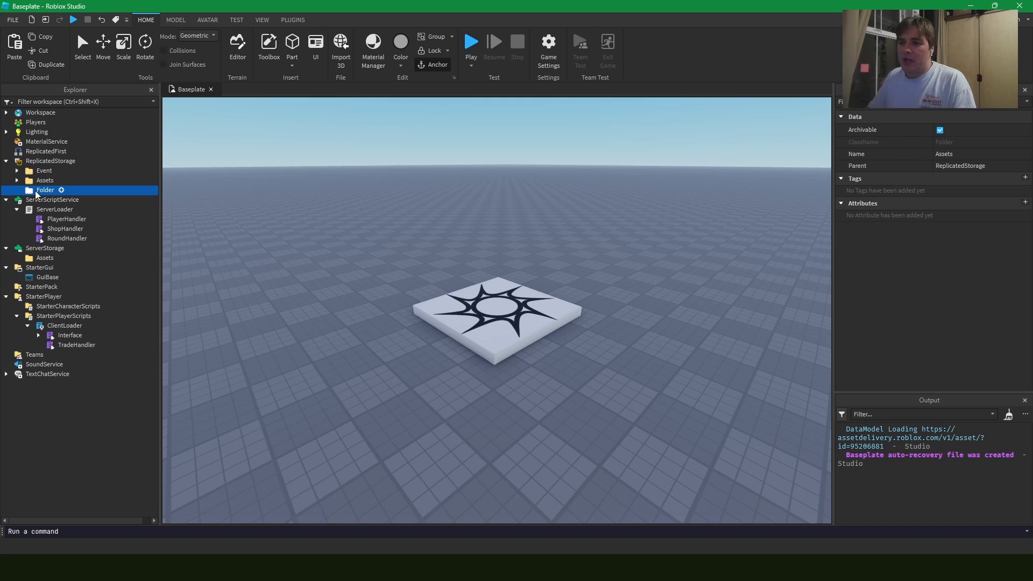
# Name the folder Data and add CrateInfo, KnifeInfo and GunInfo modules holding DefaultCrate, DefaultKnife and DefaultGun.
pyautogui.write('Data')
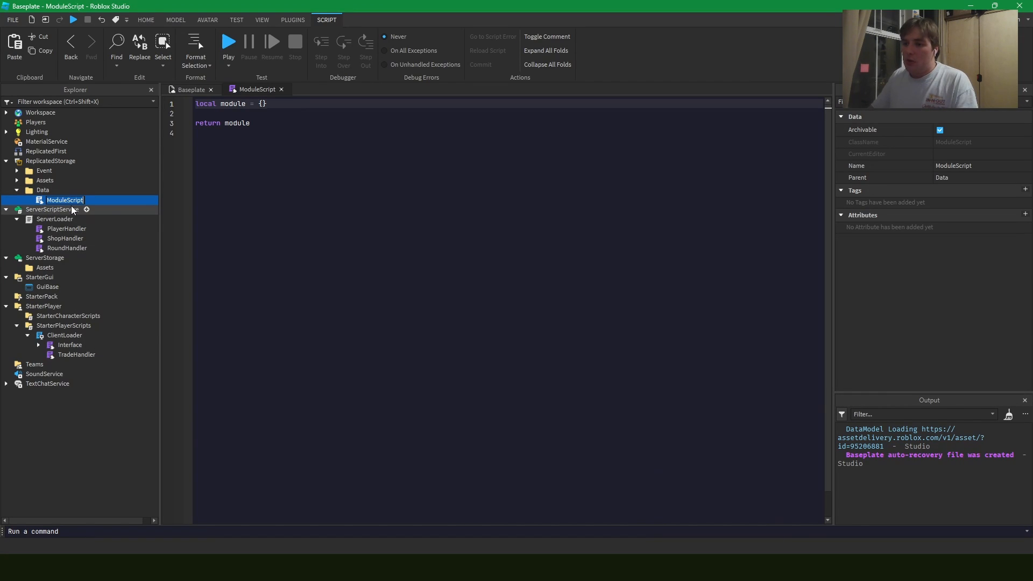
pyautogui.write('Knifeln')
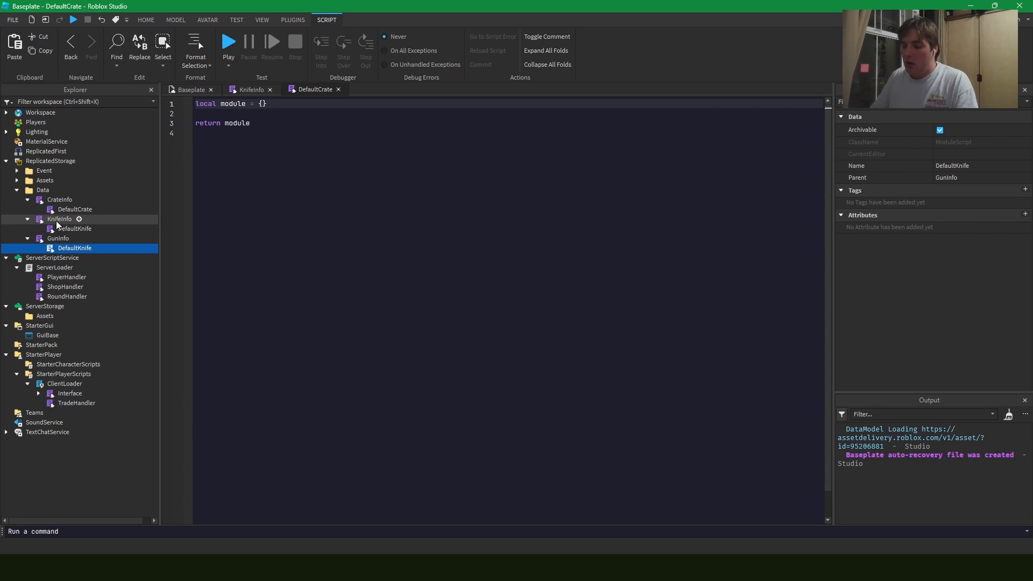
pyautogui.doubleClick(74, 247)
pyautogui.write('Gu')
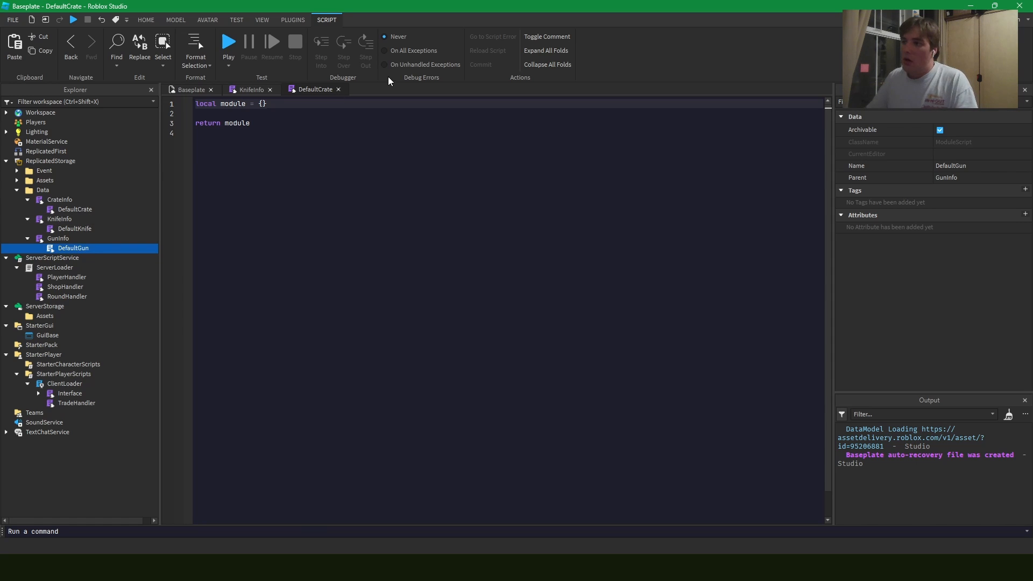
pyautogui.click(191, 89)
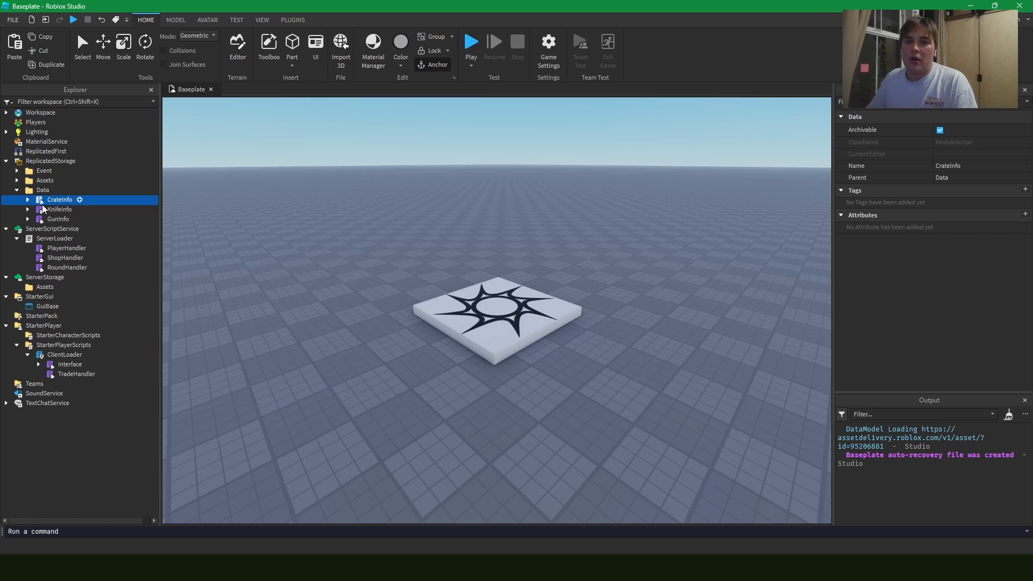
# Write a module.Get(id) function in CrateInfo that returns a placeholder value.
pyautogui.doubleClick(59, 200)
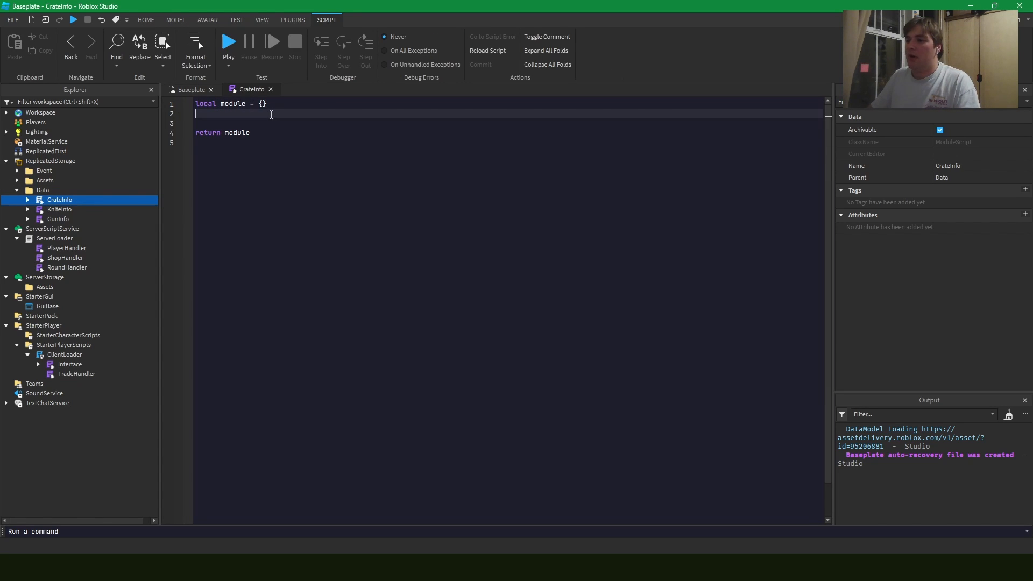
pyautogui.write('function modue')
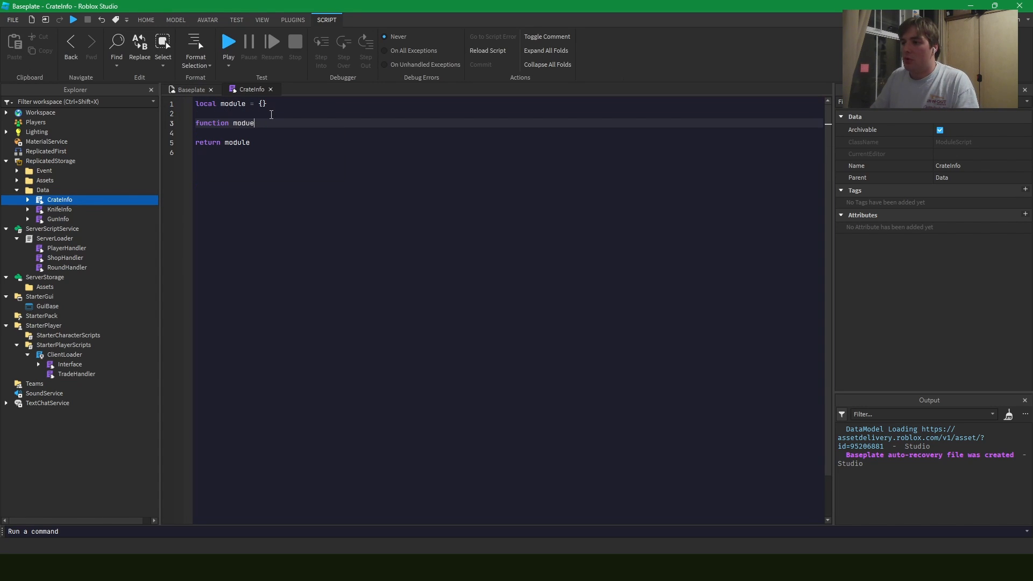
pyautogui.write('.Get(id)')
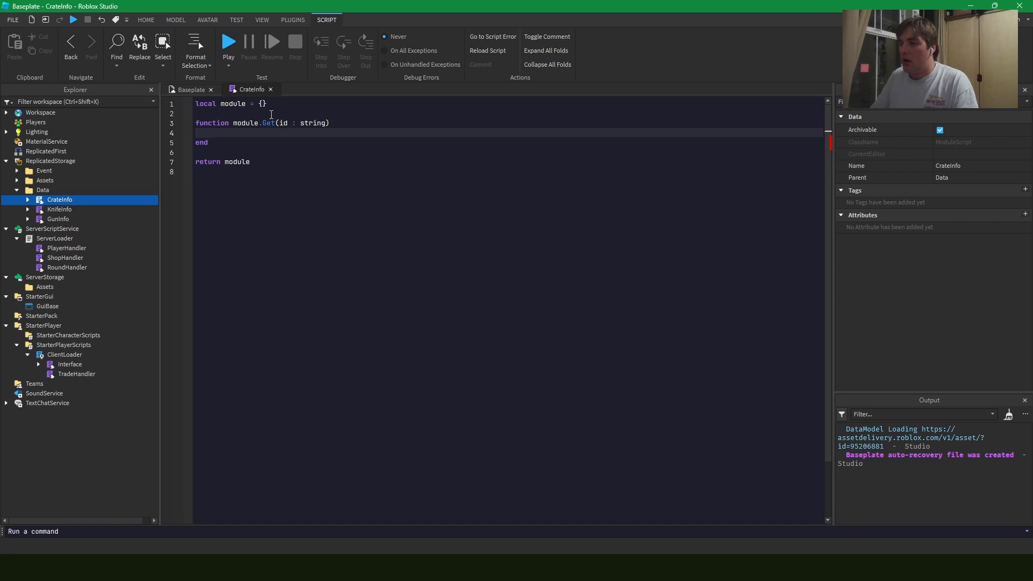
pyautogui.write('return')
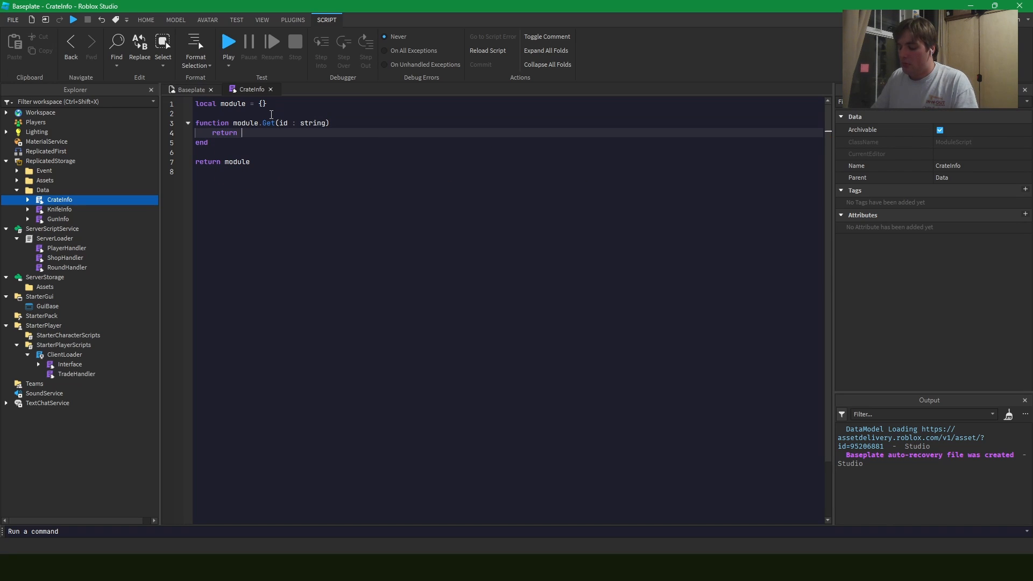
pyautogui.write('...')
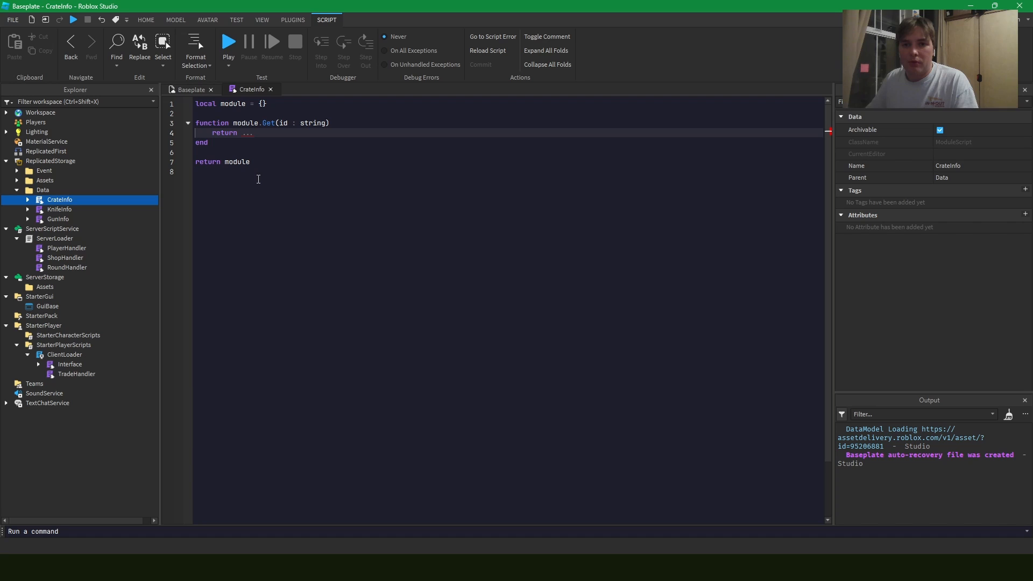
# Select CrateInfo's DefaultCrate module ready to duplicate it into more crates.
pyautogui.click(29, 200)
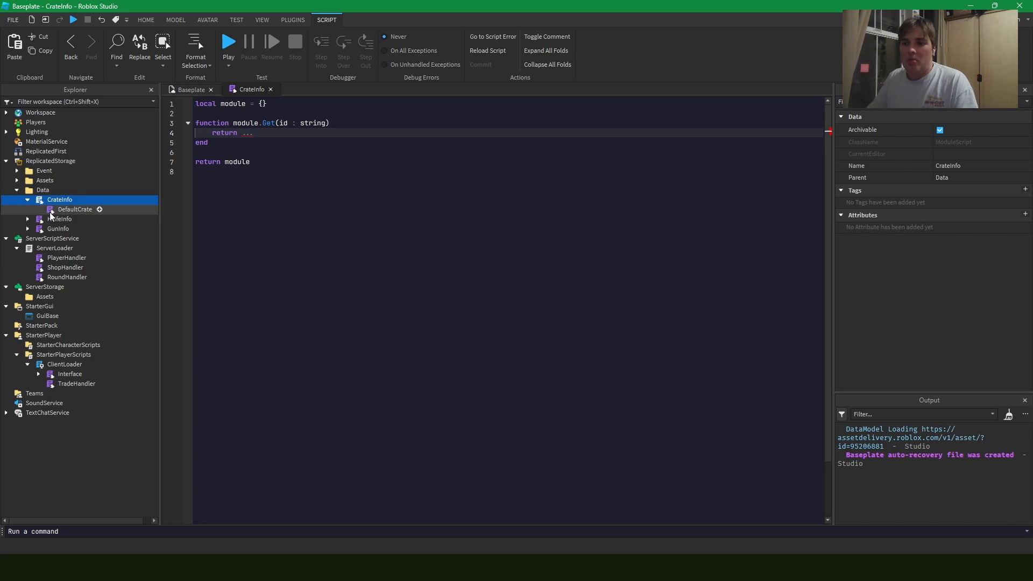
pyautogui.click(75, 209)
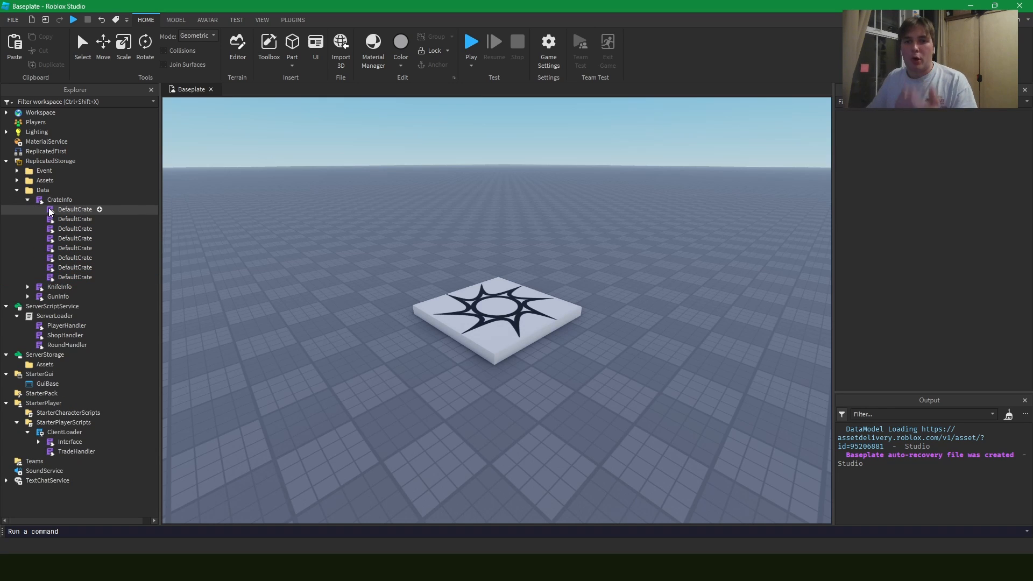
pyautogui.doubleClick(60, 199)
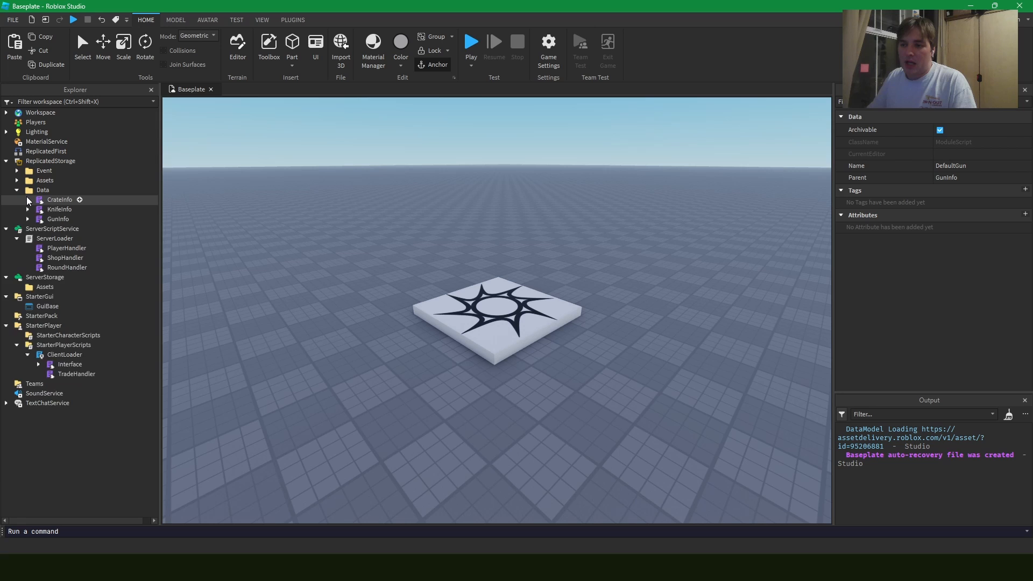
pyautogui.doubleClick(60, 201)
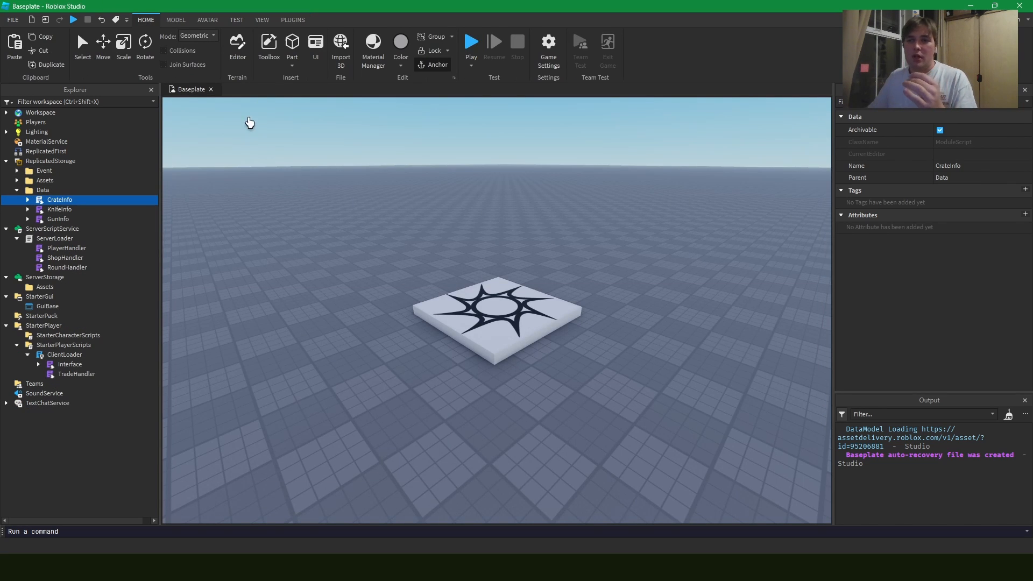
pyautogui.moveTo(354, 212)
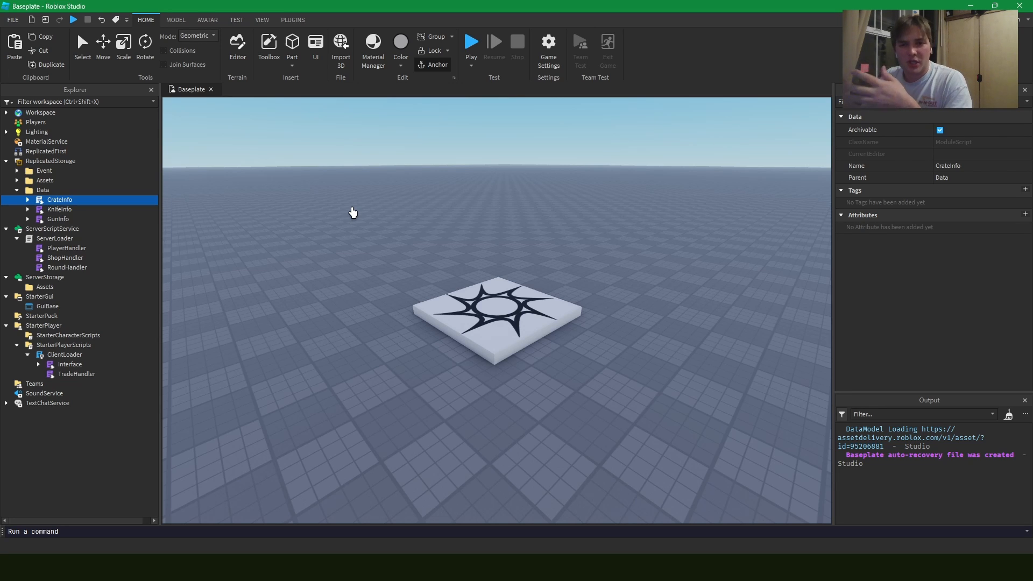
pyautogui.moveTo(97, 181)
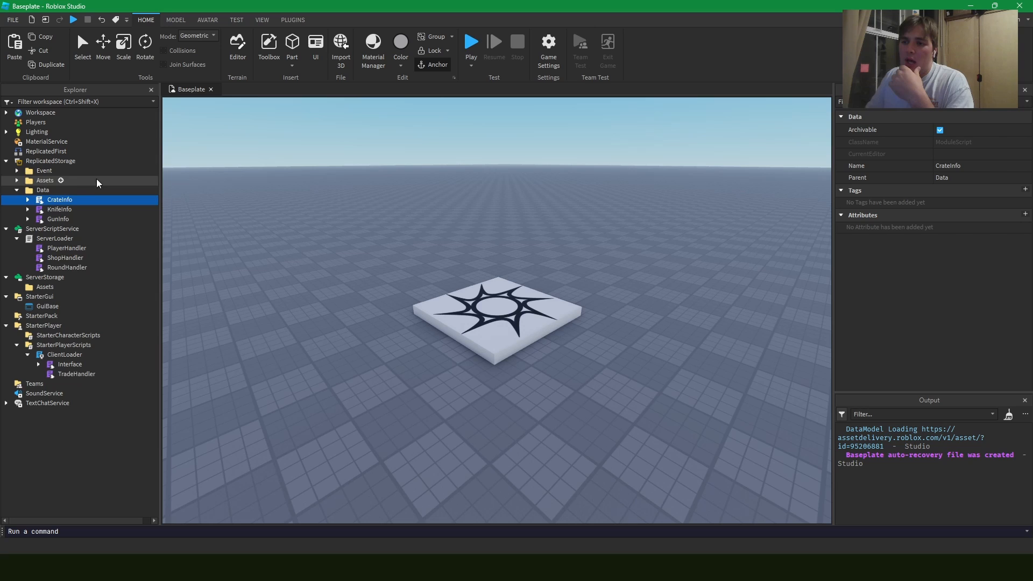
pyautogui.click(28, 200)
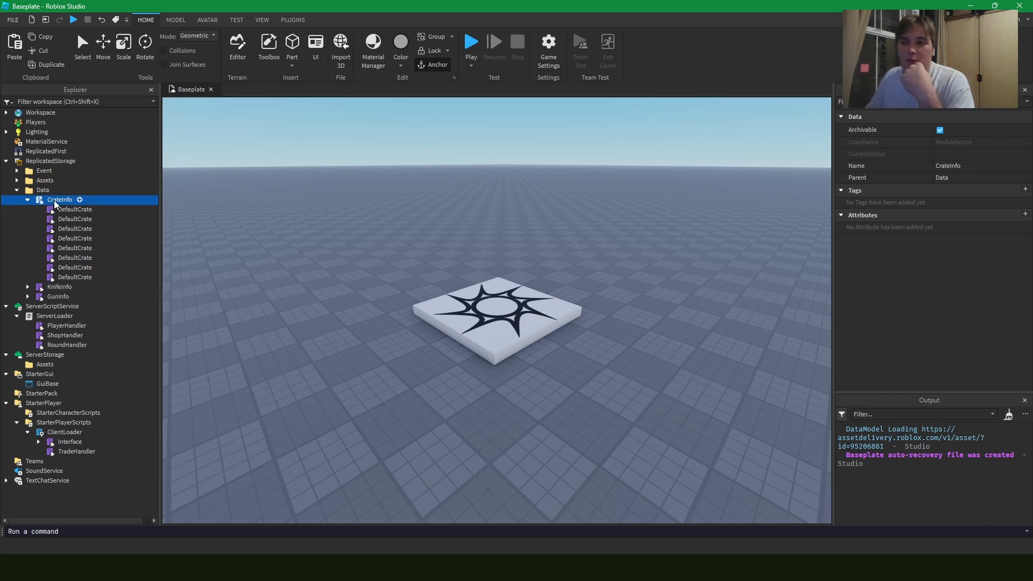
# Start a module.GetContents function in CrateInfo and try a require(mod) line.
pyautogui.doubleClick(59, 200)
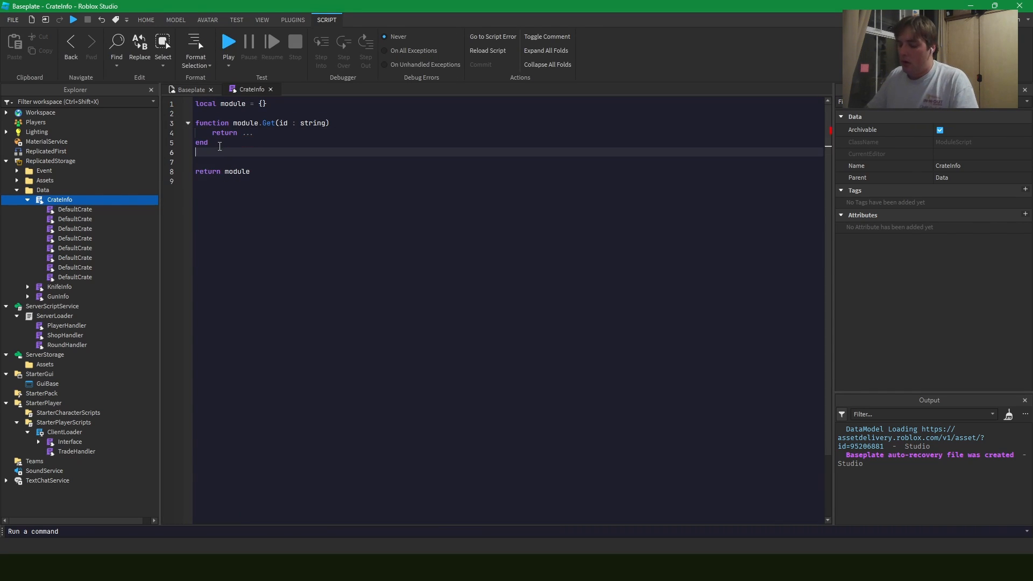
pyautogui.write('function mode')
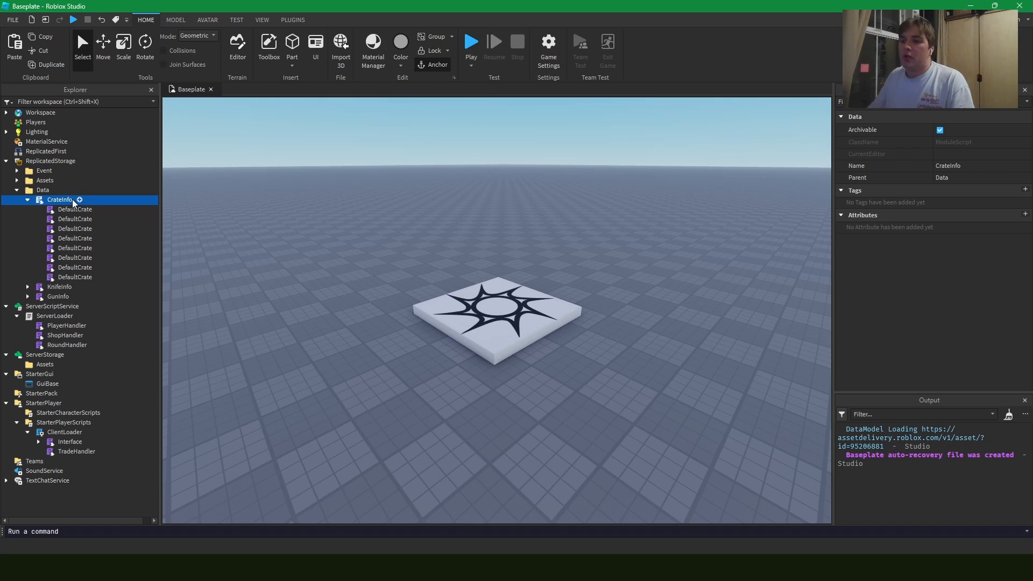
pyautogui.doubleClick(59, 200)
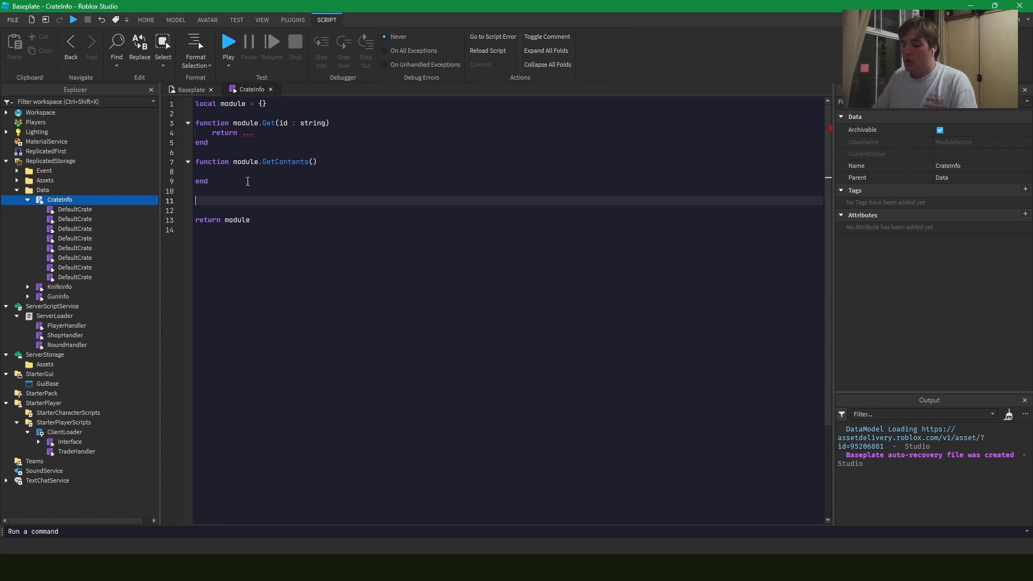
pyautogui.write('require(module.DefaultCrate).cont')
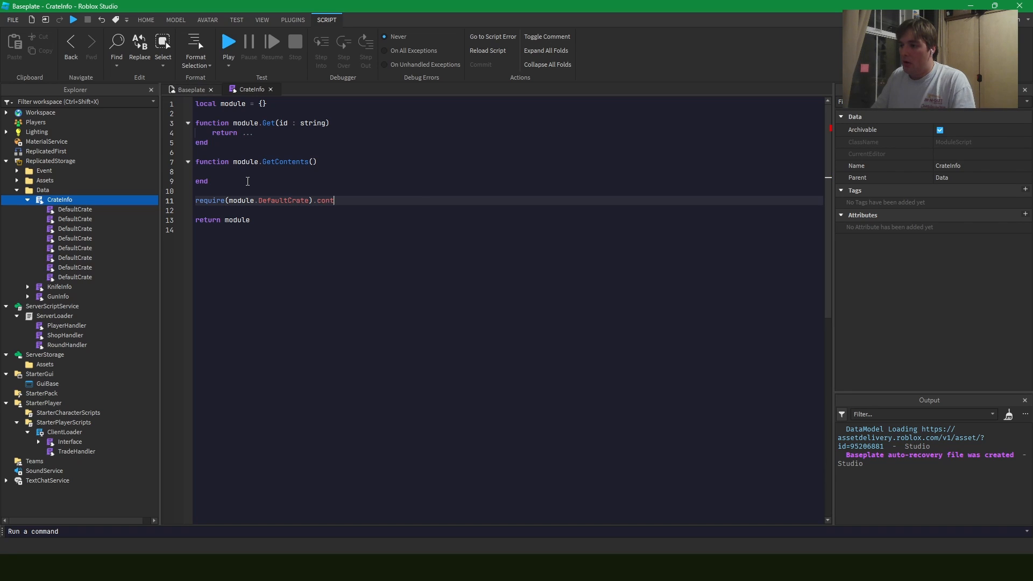
# Finish the empty GetContents function, drop the trial require line, and close CrateInfo.
pyautogui.write('ents')
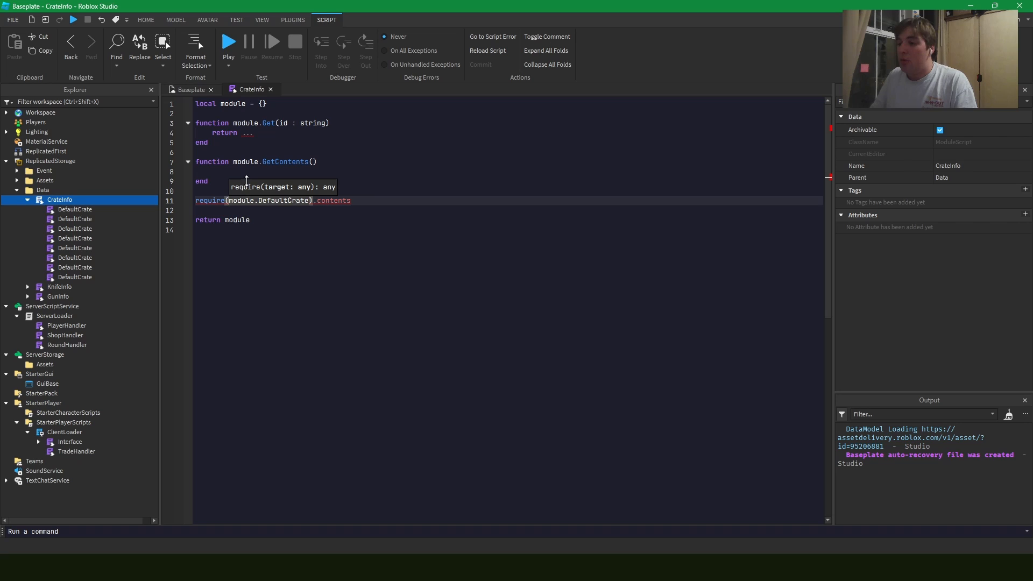
pyautogui.write('mod')
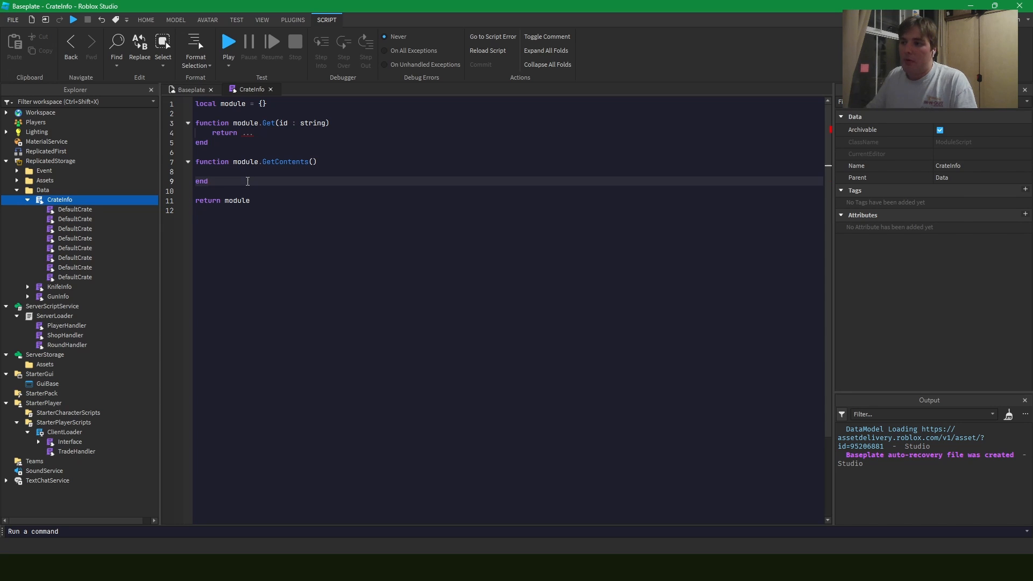
pyautogui.click(190, 89)
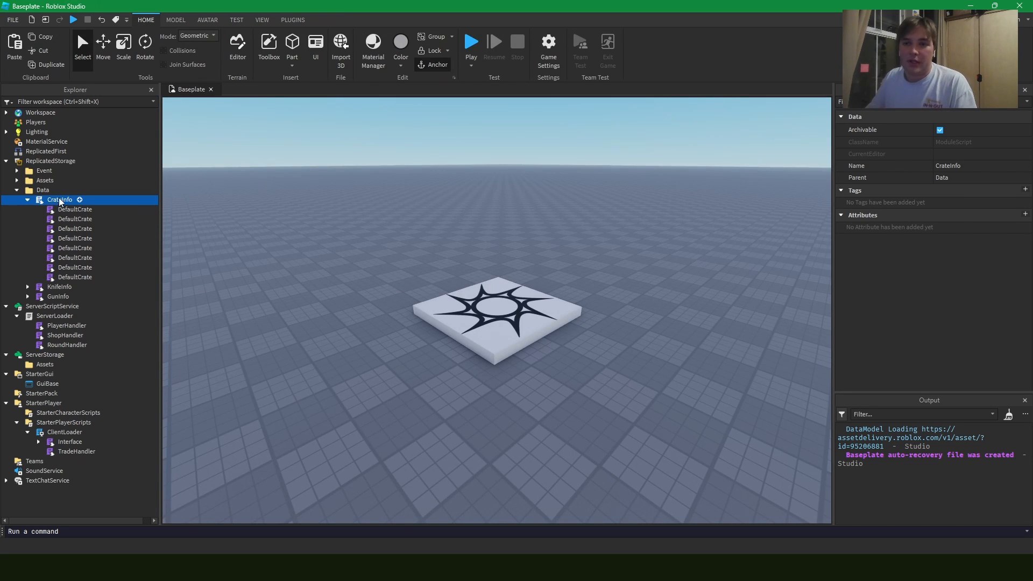
# Expand all ReplicatedStorage folders and review the handler scripts under ServerLoader.
pyautogui.click(28, 200)
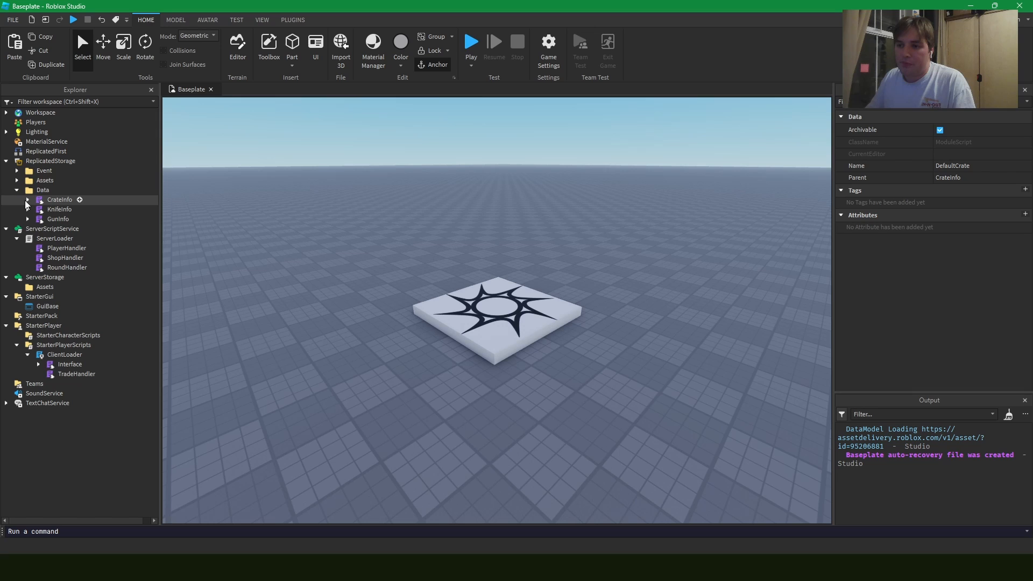
pyautogui.click(18, 170)
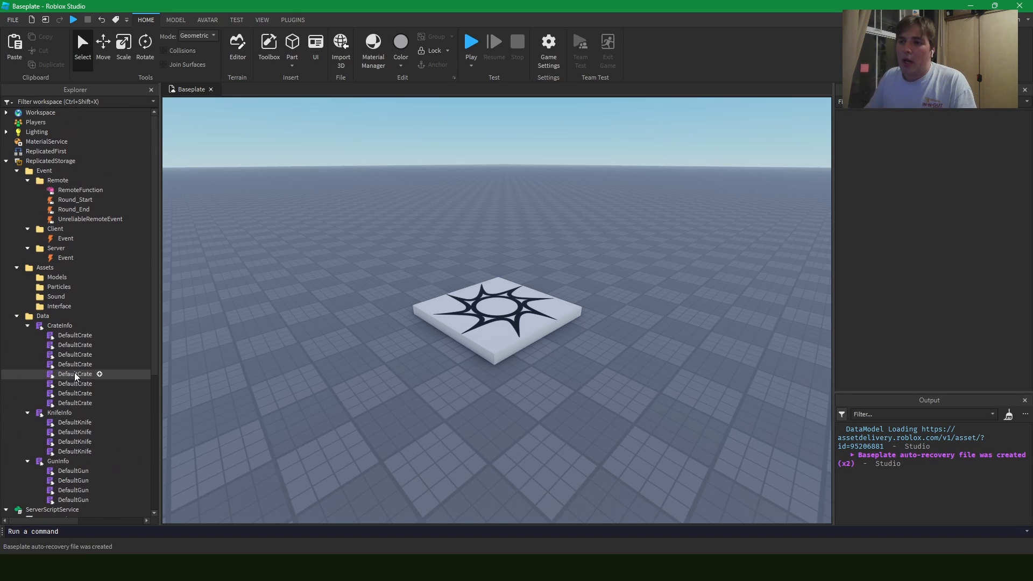
pyautogui.scroll(-3)
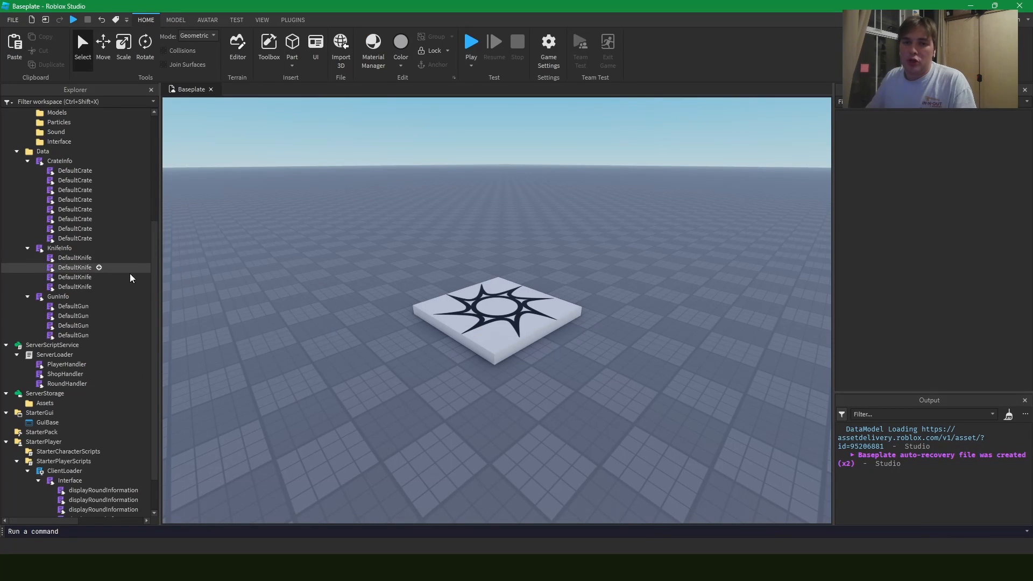
pyautogui.scroll(-3)
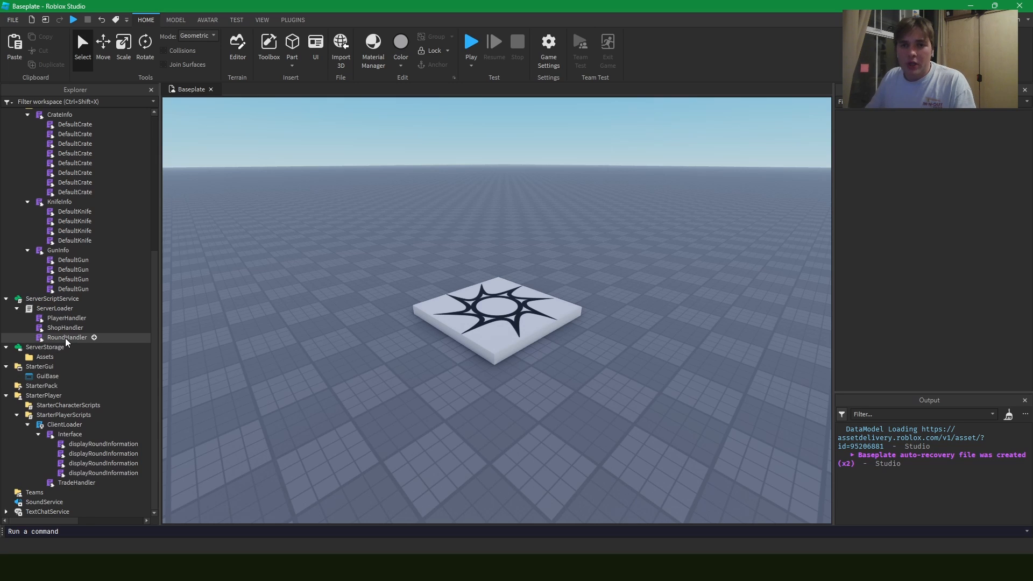
pyautogui.click(64, 327)
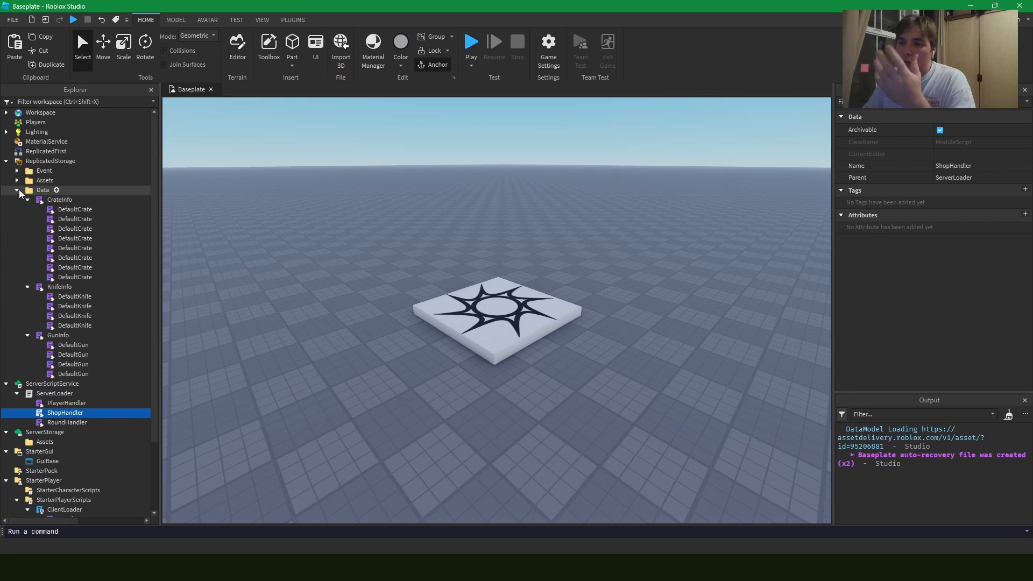
# Collapse the Data folder and ReplicatedStorage back to top-level services.
pyautogui.click(17, 189)
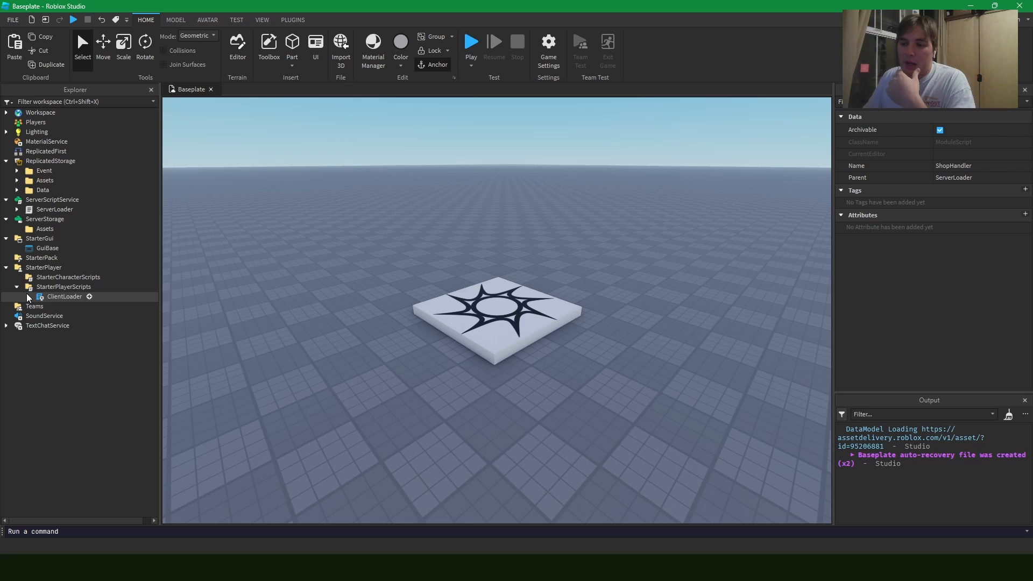
pyautogui.click(7, 161)
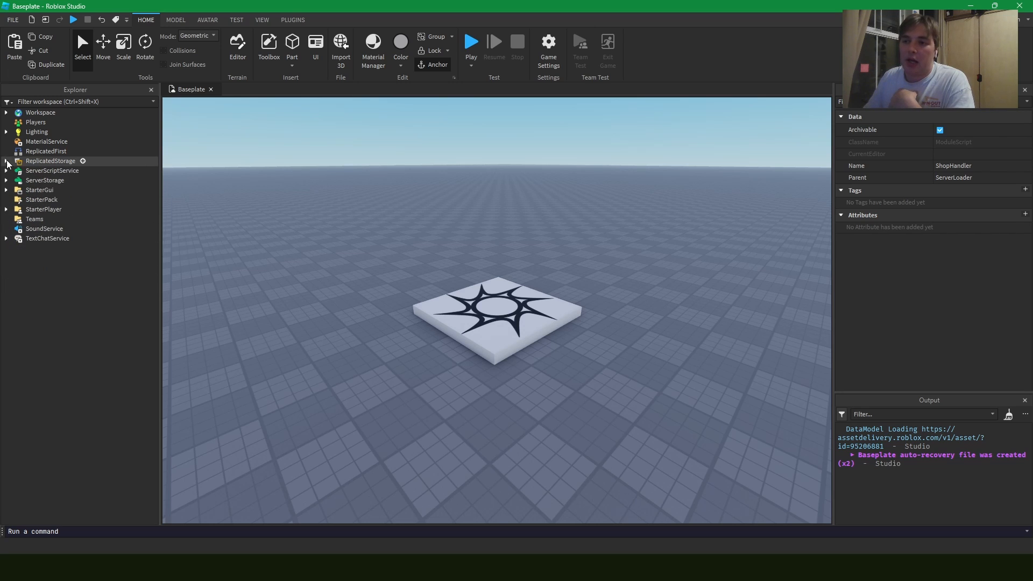